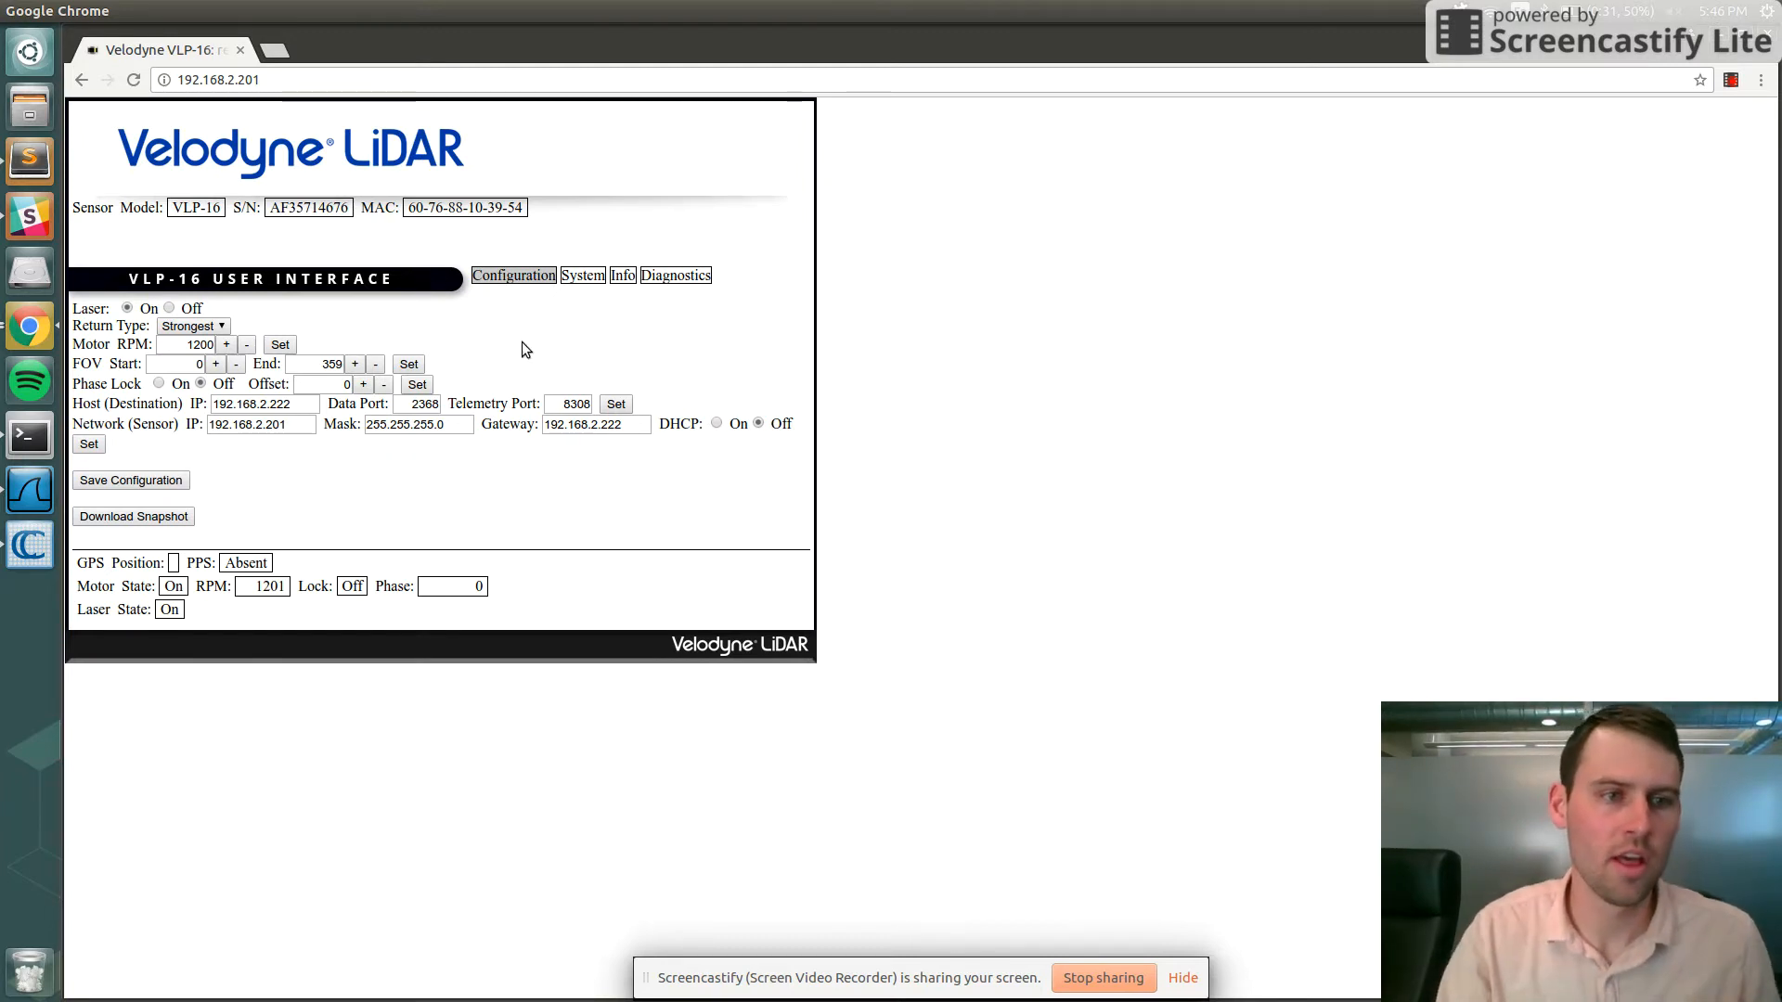
mouse_move(293, 446)
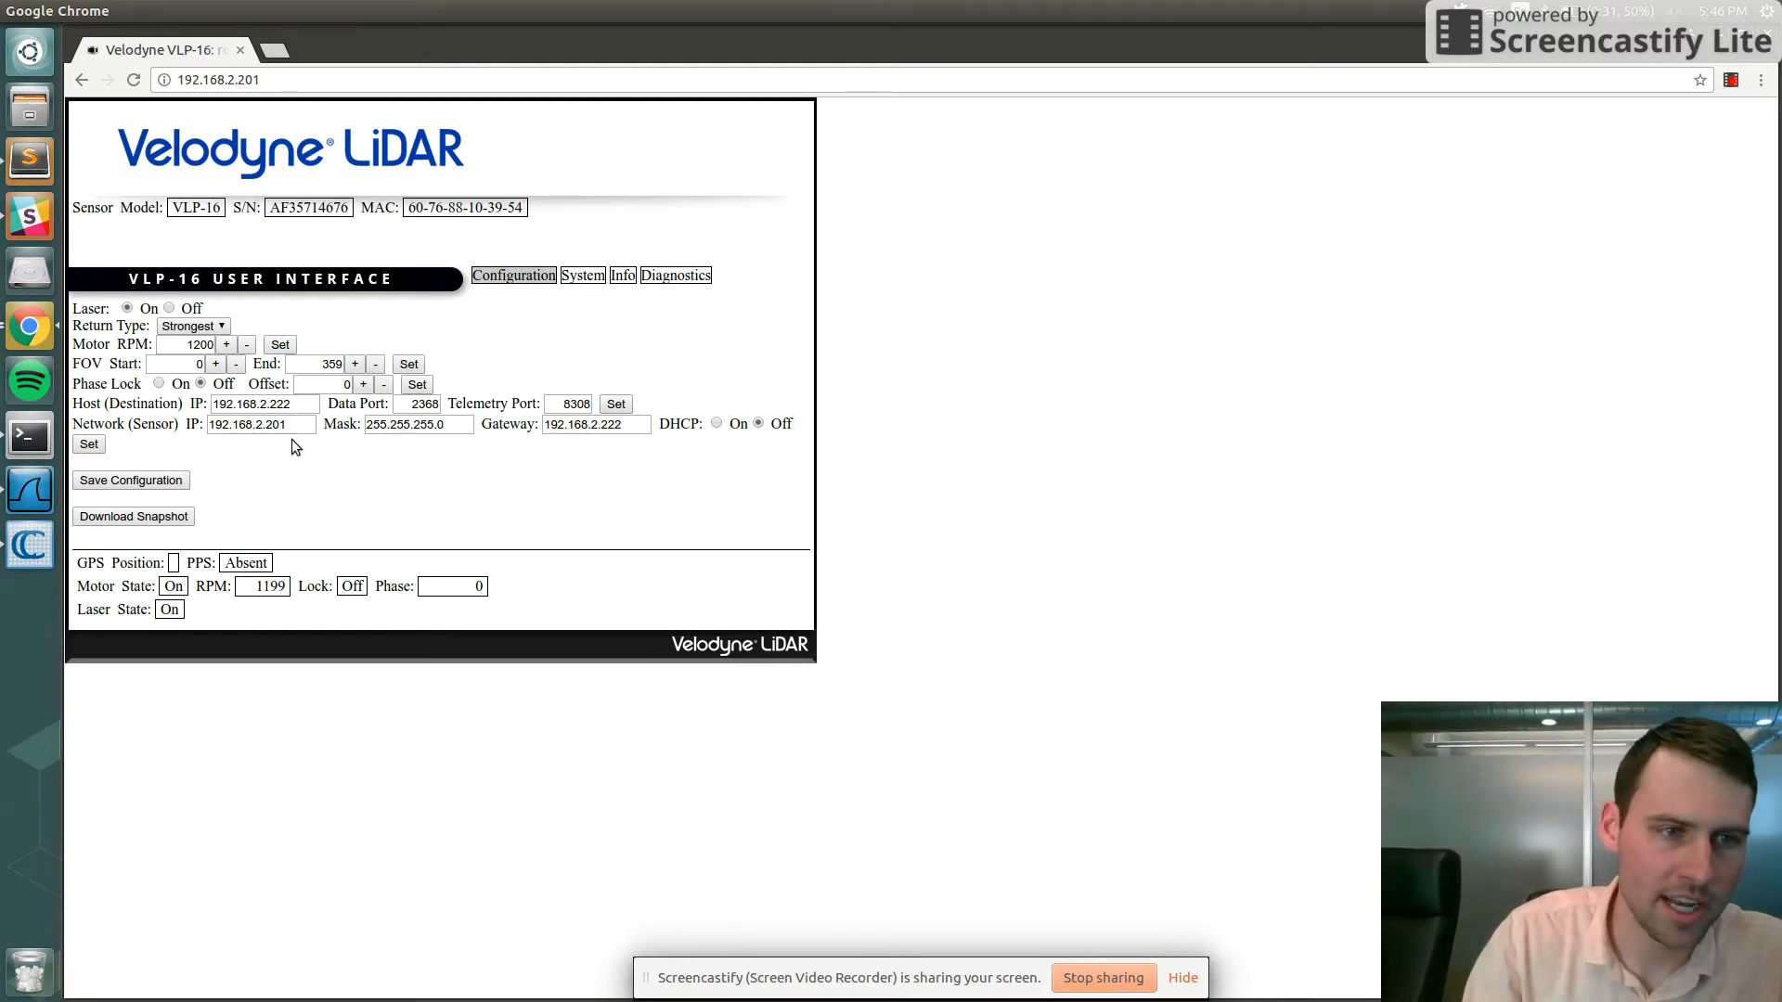
Step: Capture the LiDAR's UDP packet stream on interface enp109s0, then stop the live capture
double_click(269, 425)
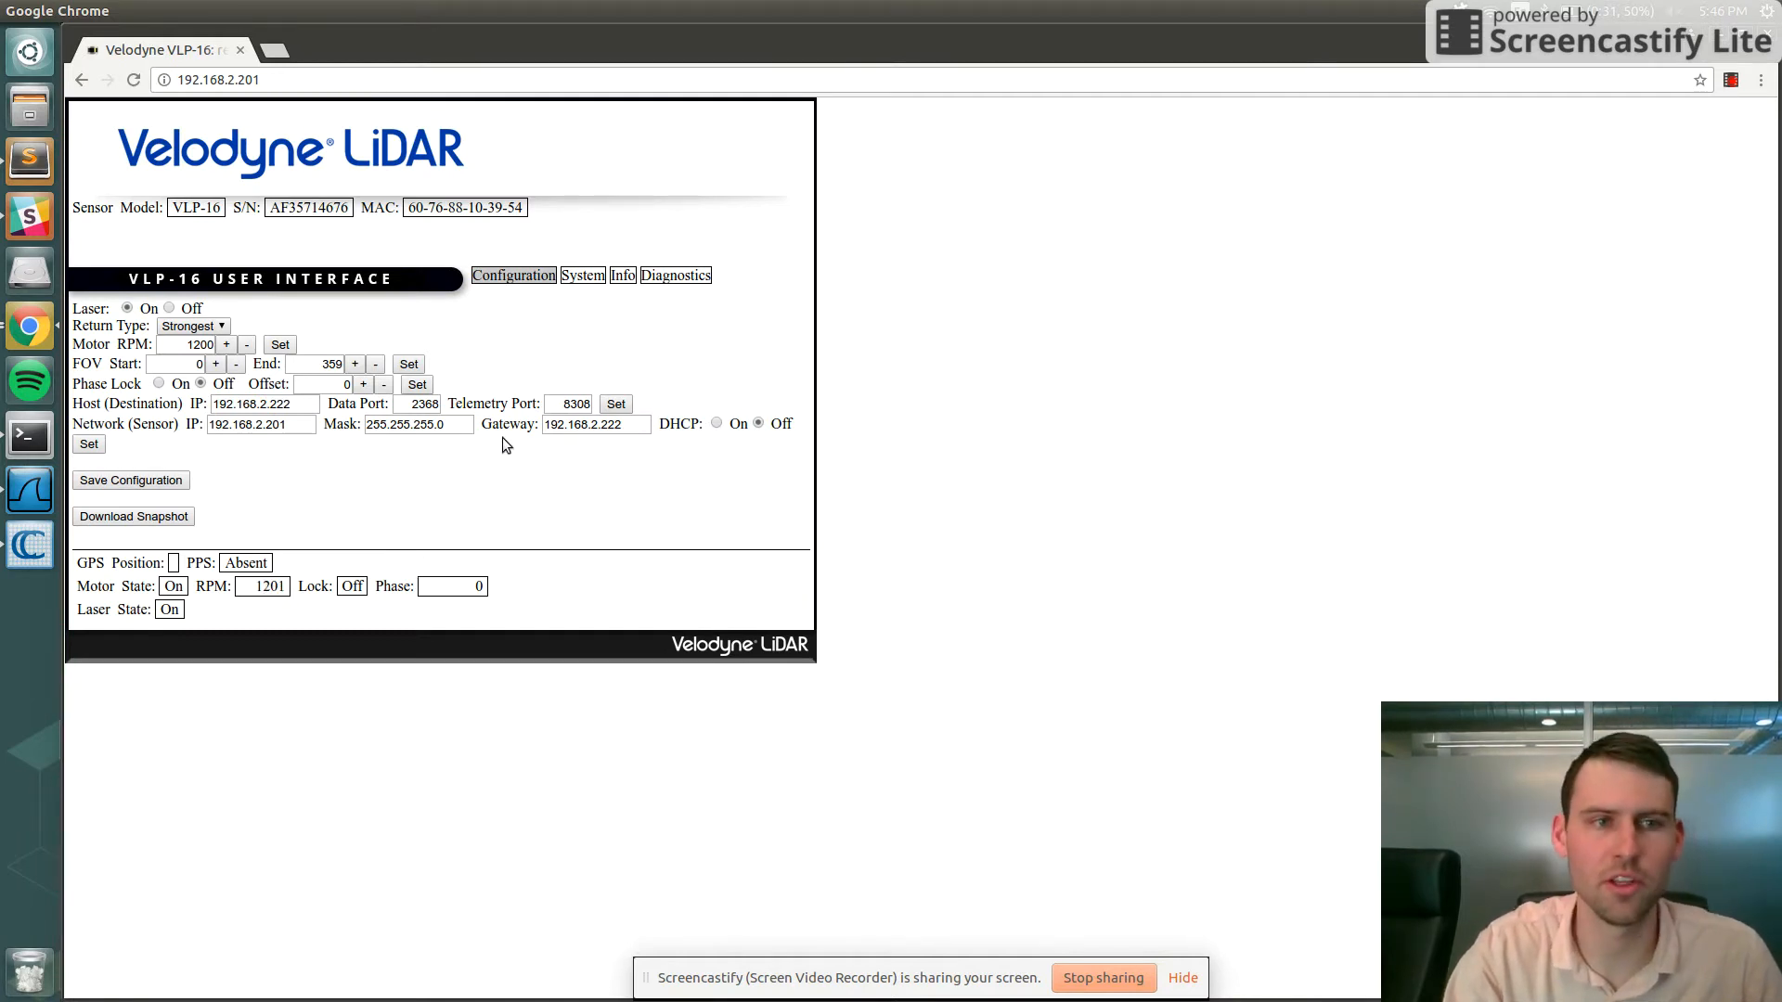
mouse_move(28, 506)
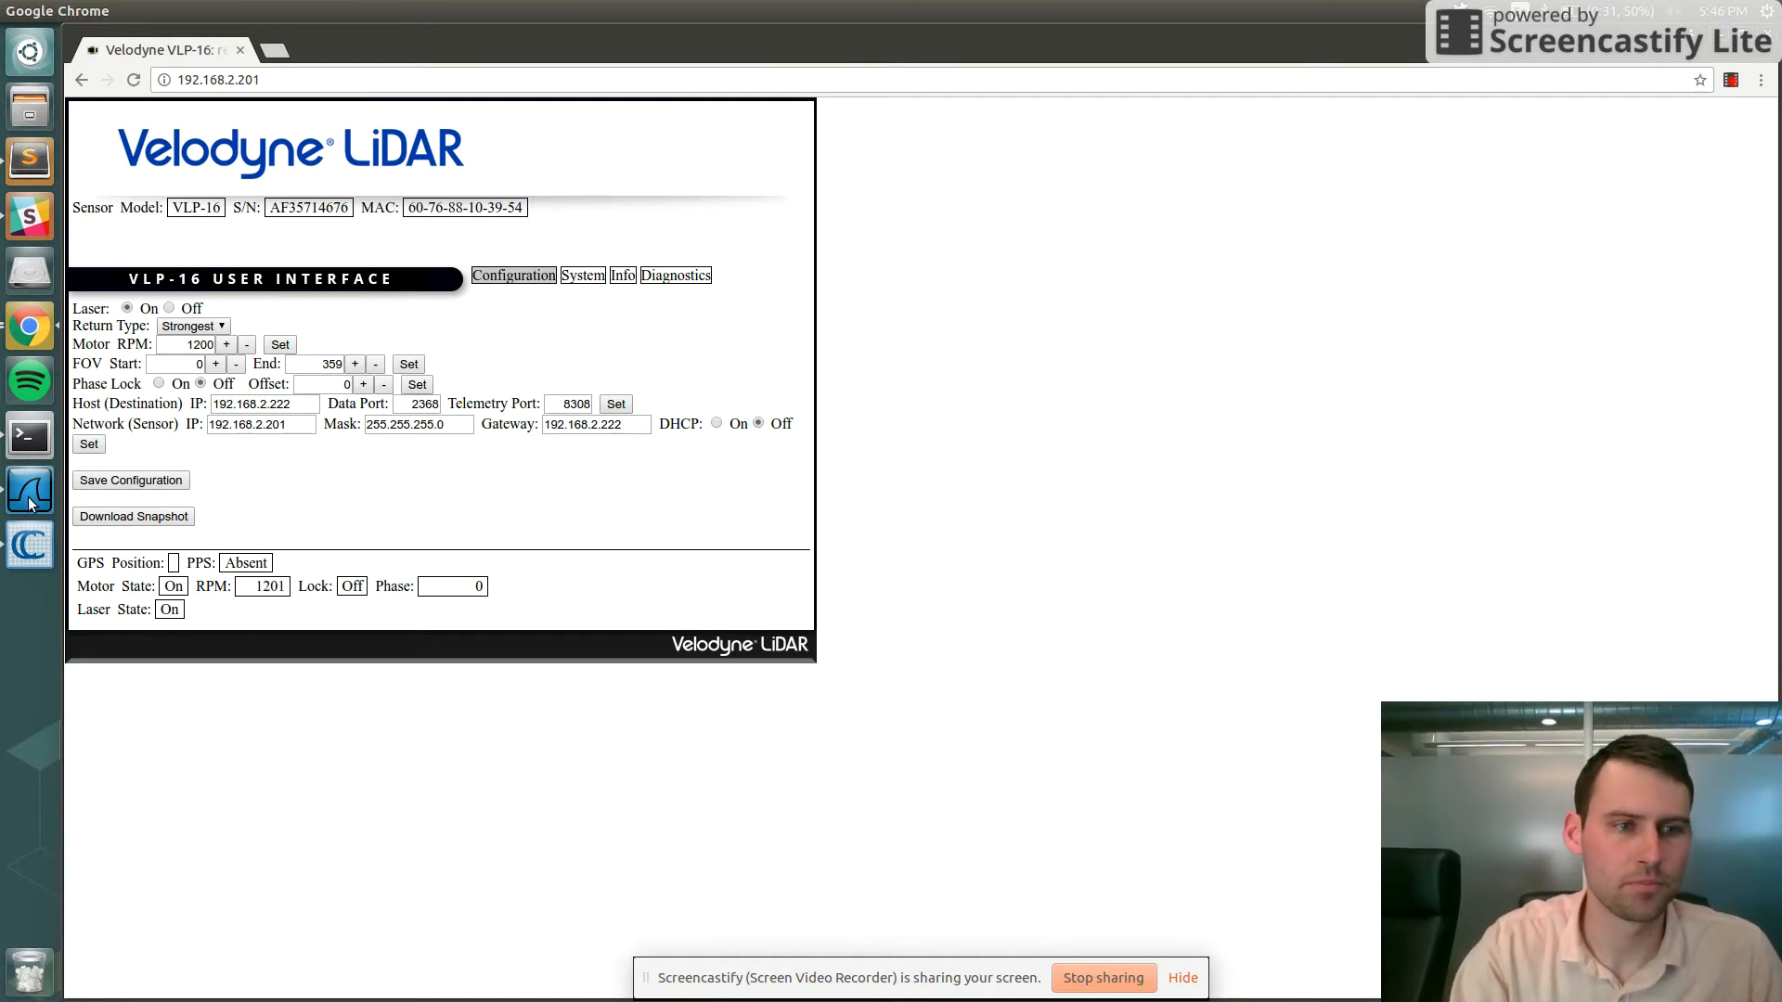
mouse_move(29, 490)
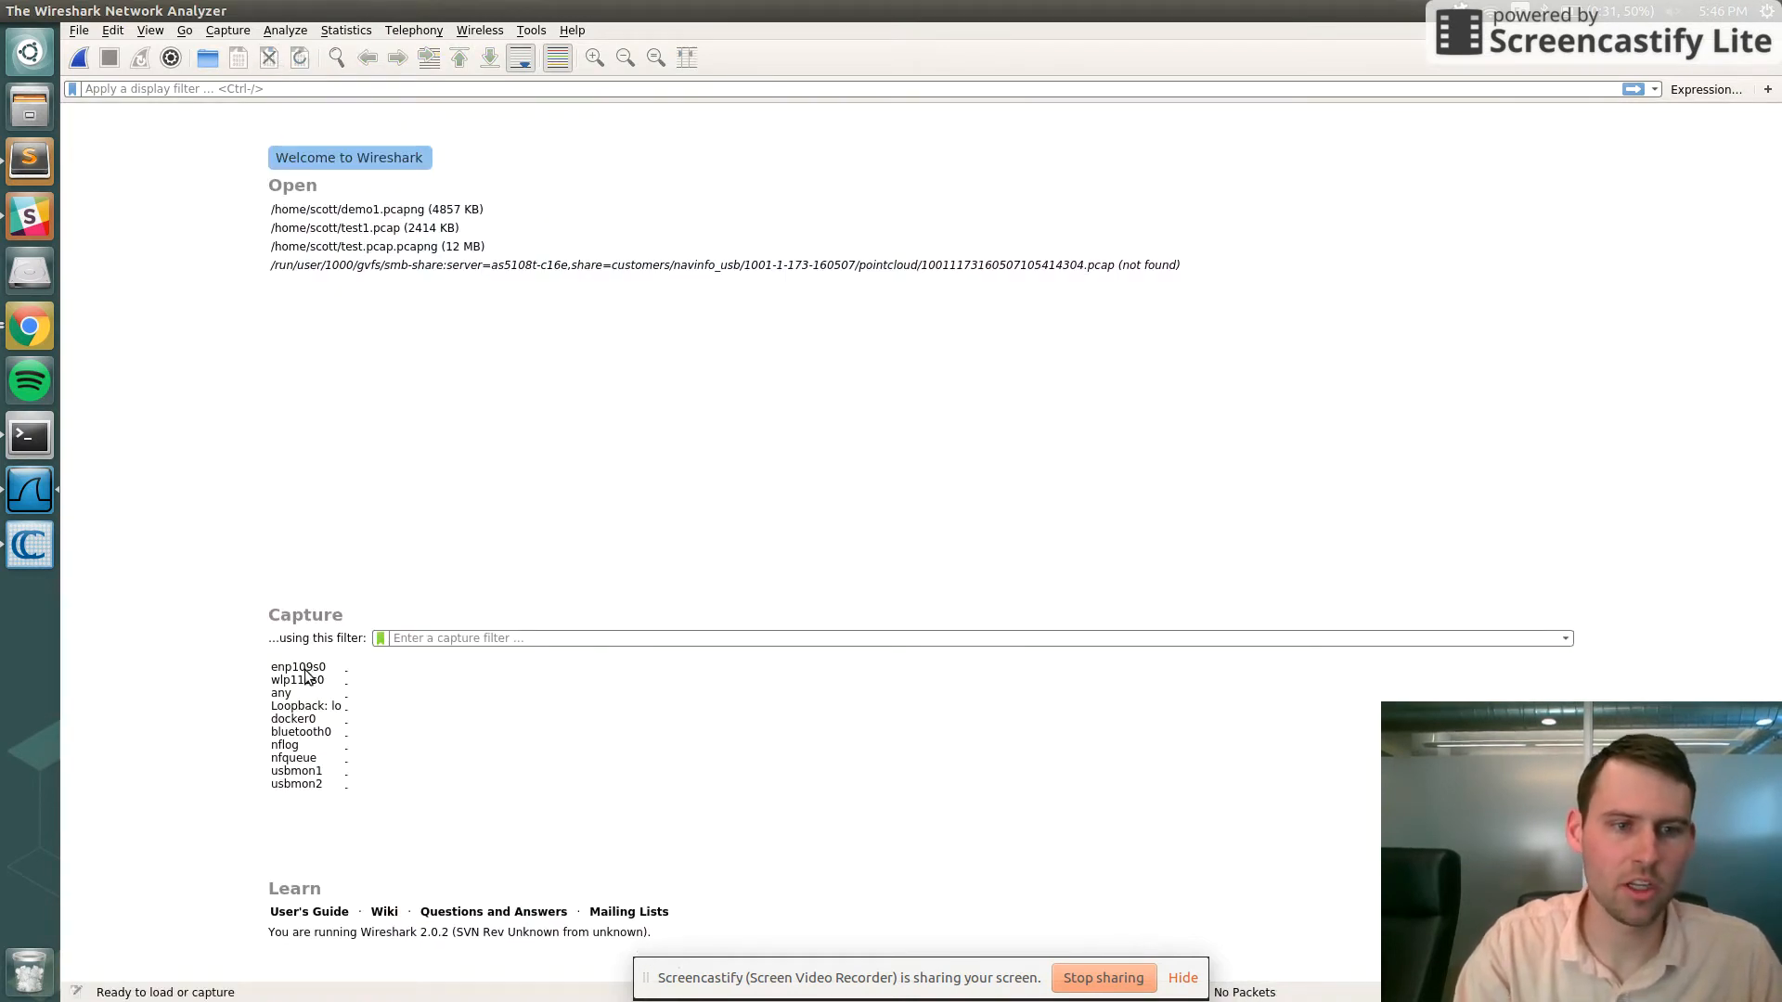
mouse_move(298, 668)
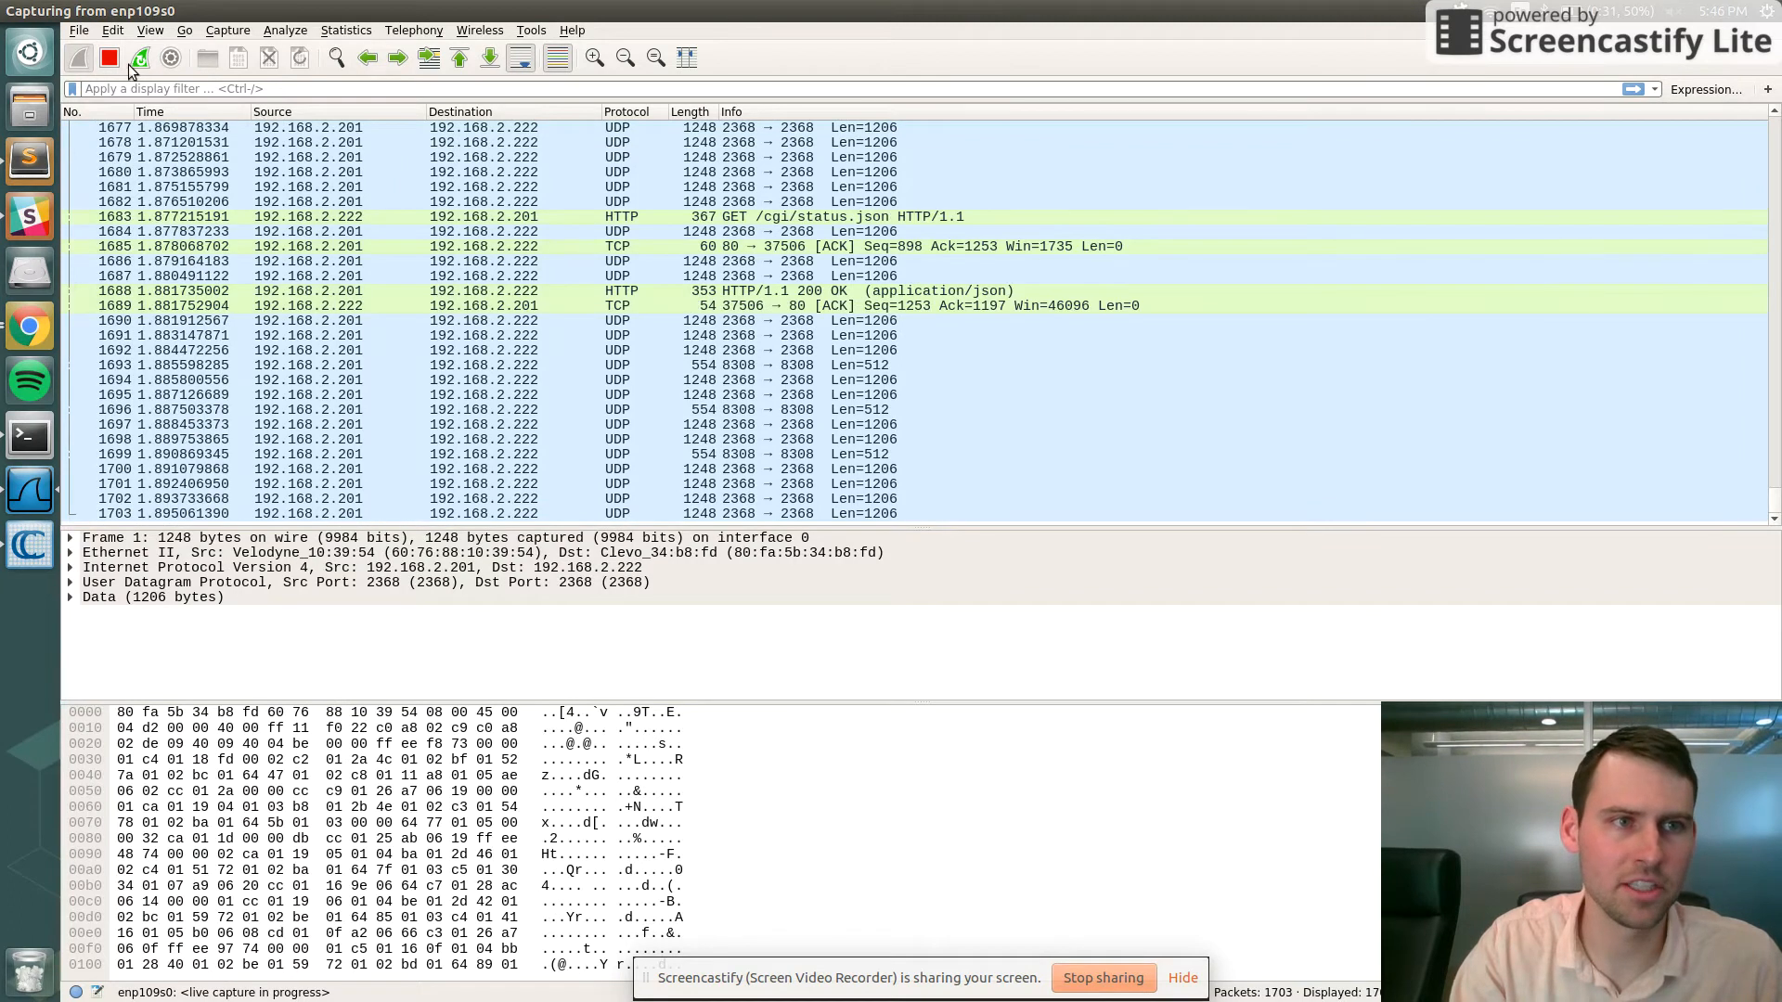
left_click(108, 57)
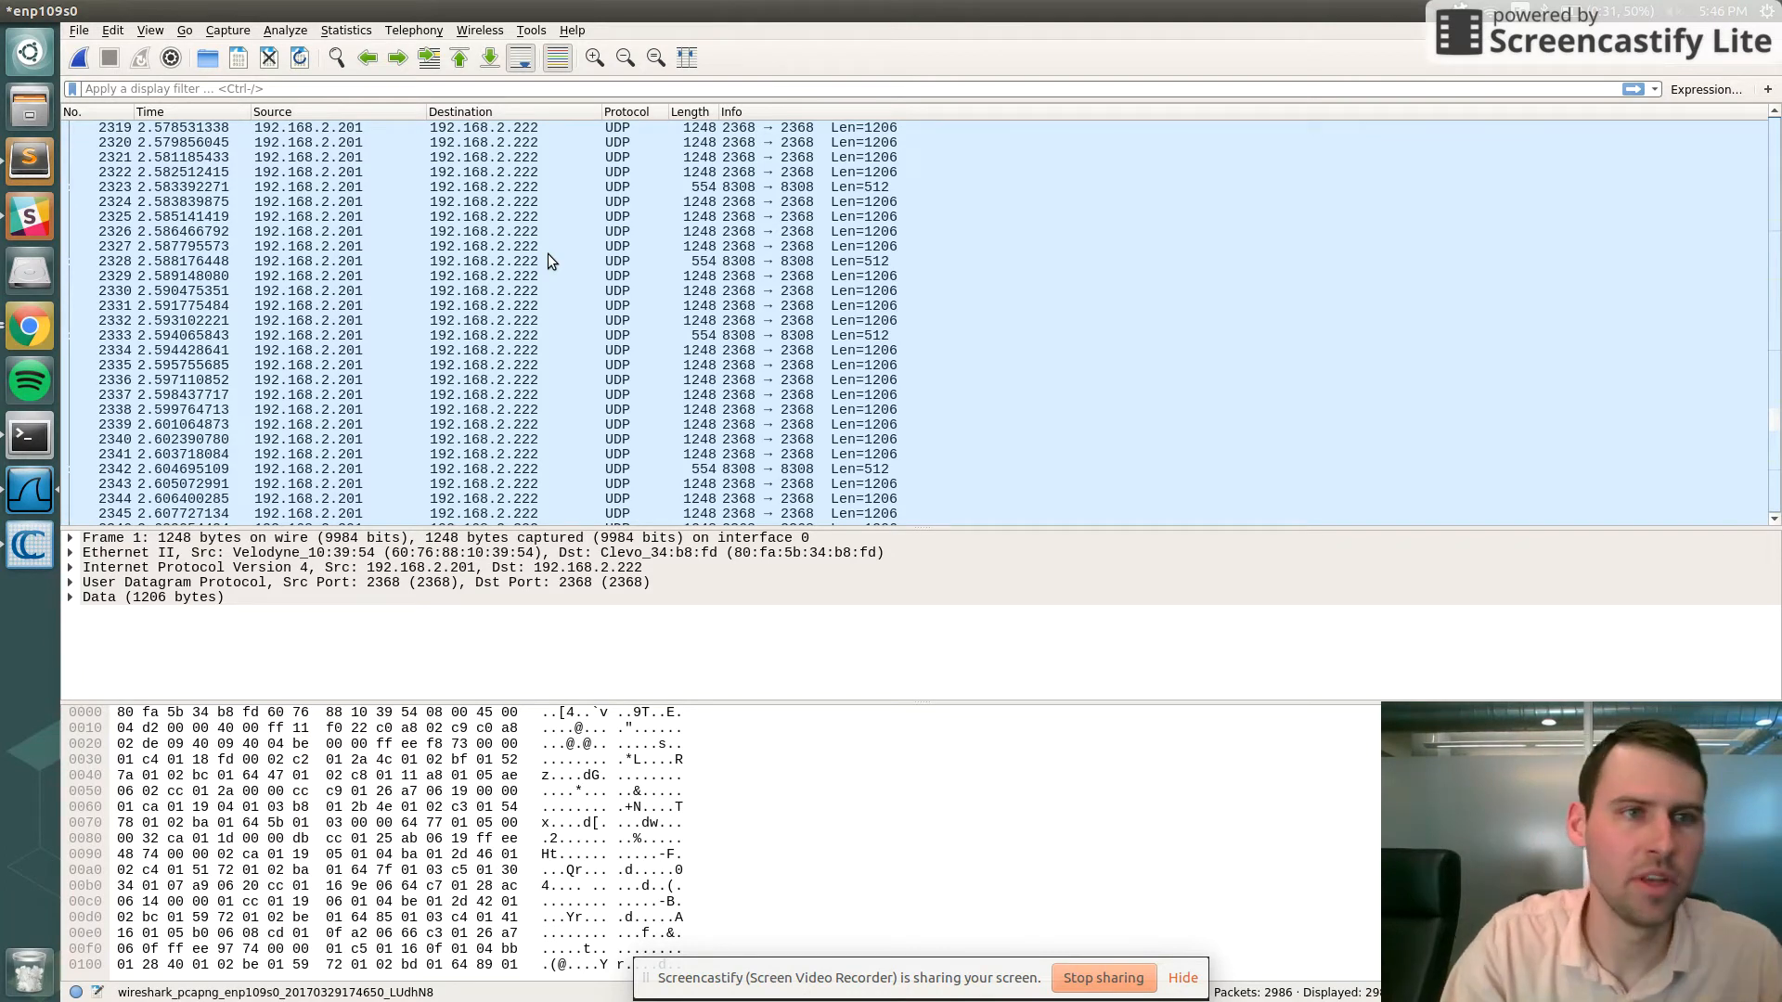
mouse_move(237, 56)
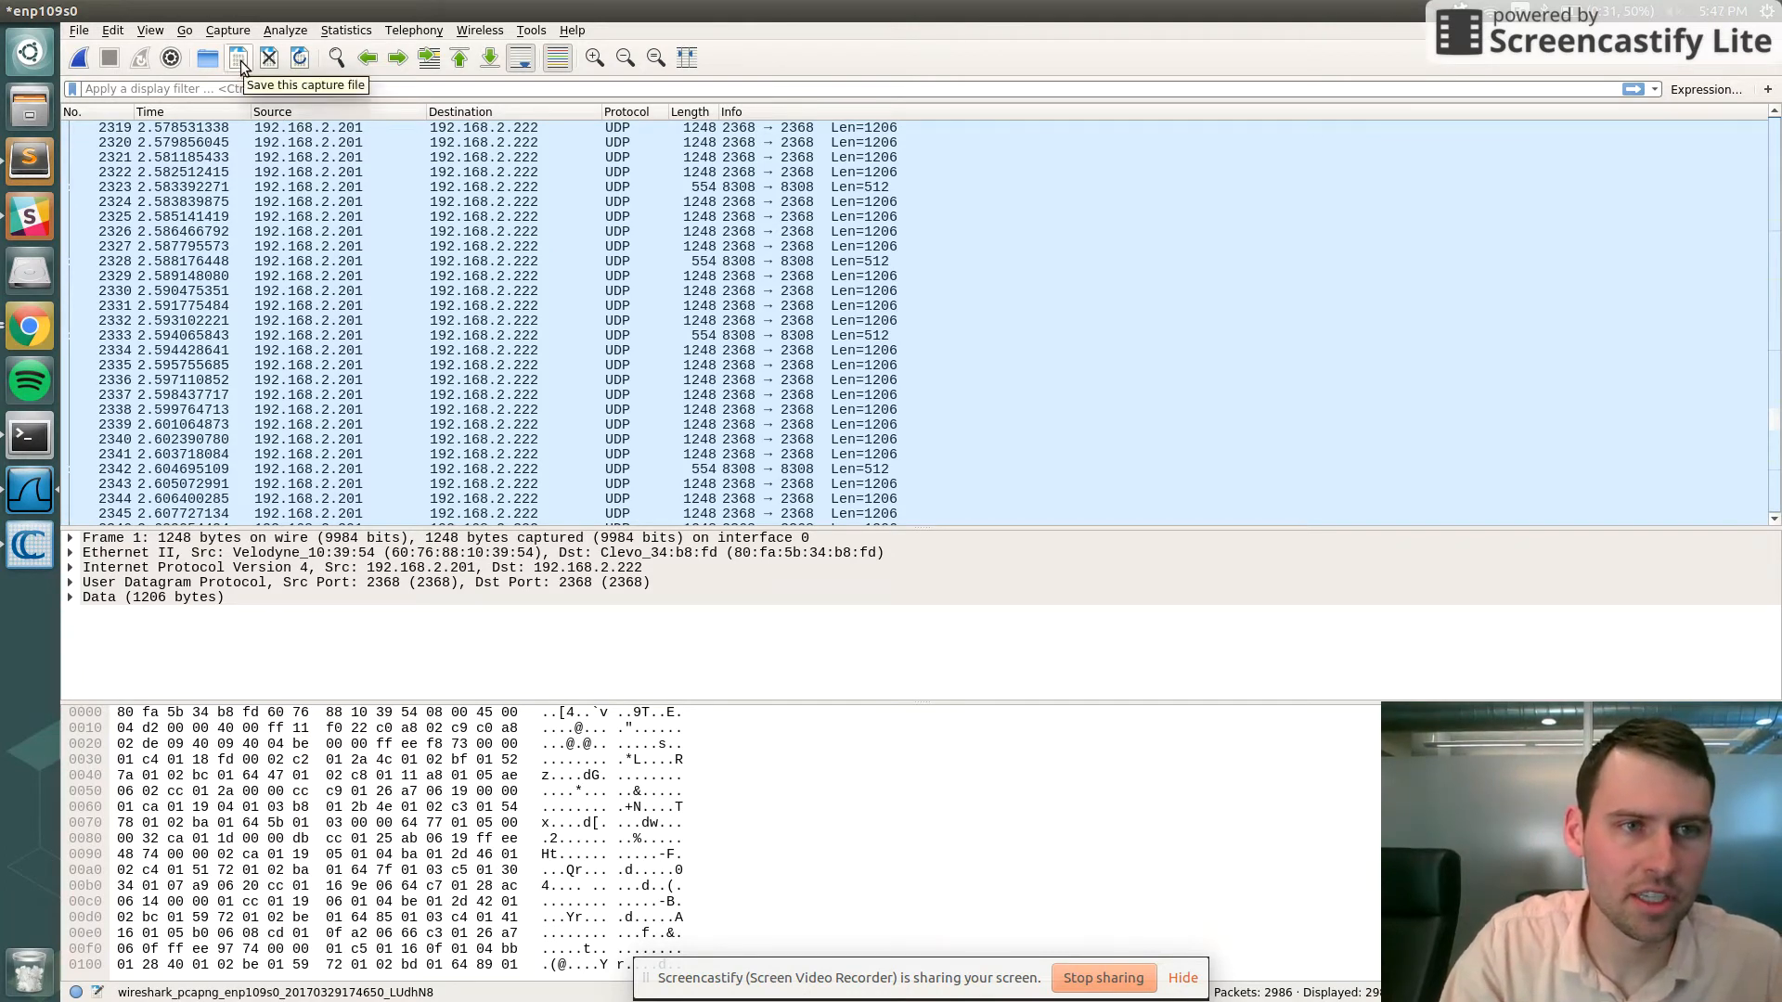
Step: Save the captured packets as the file demo2.pcapng
left_click(237, 56)
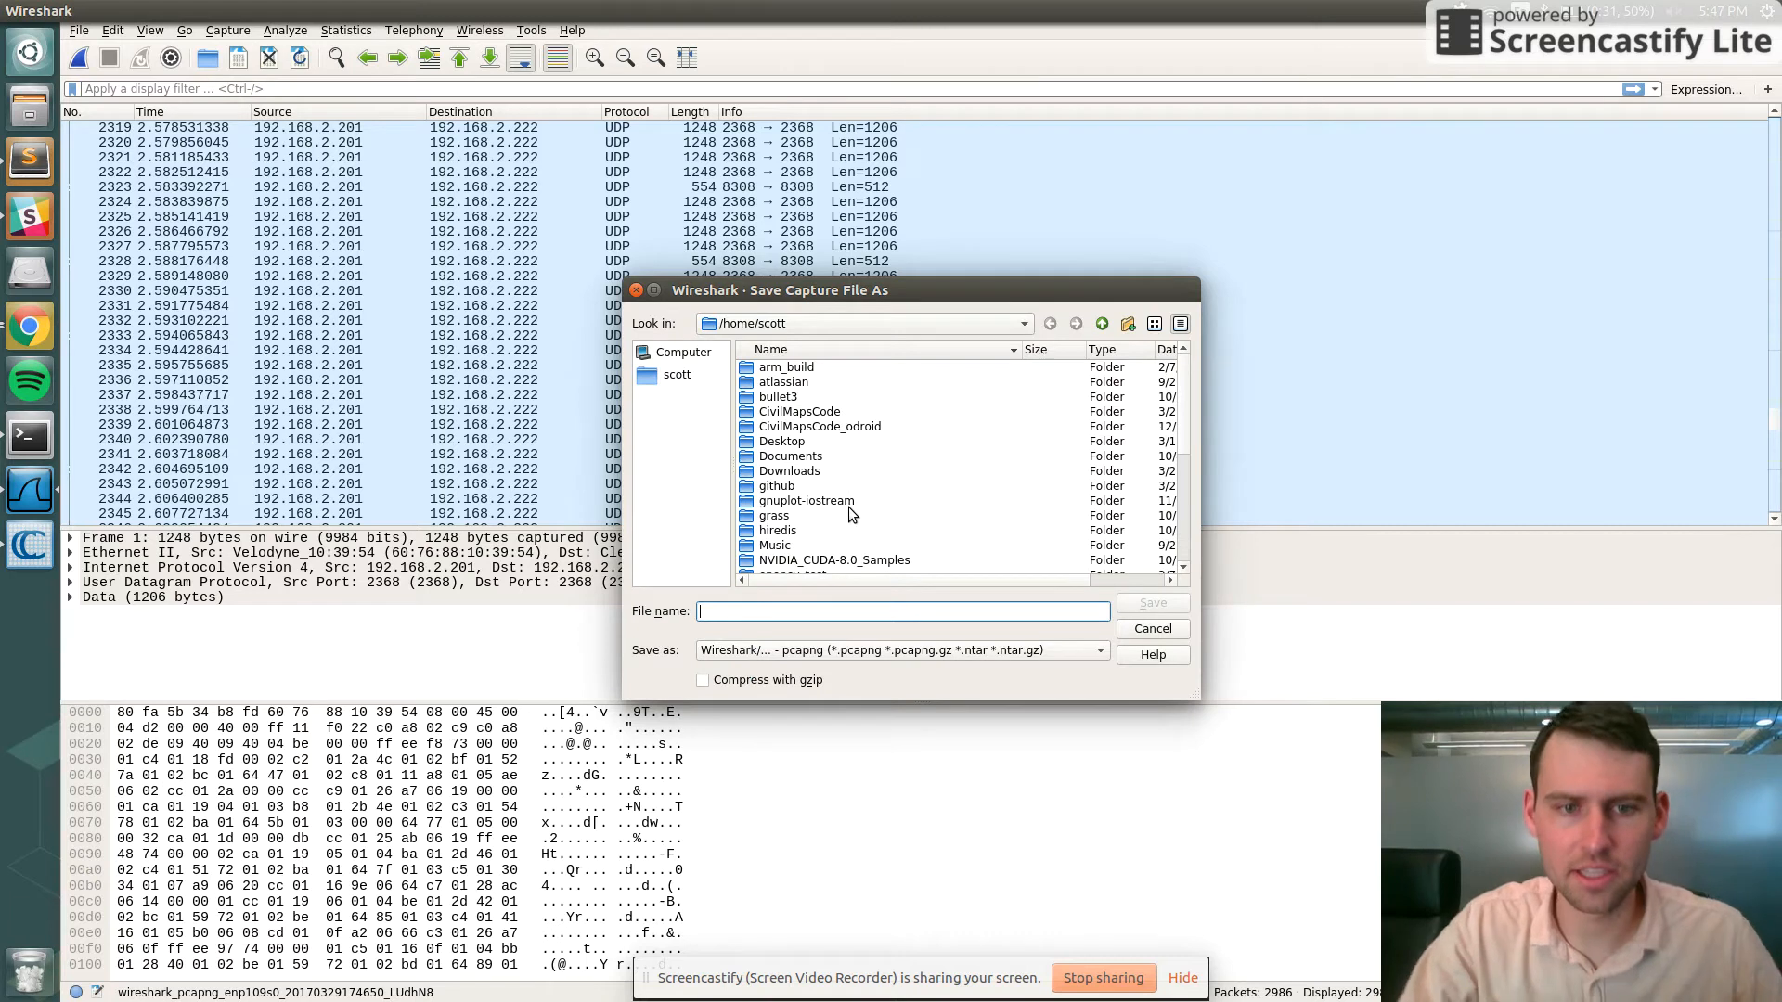
type("demo2")
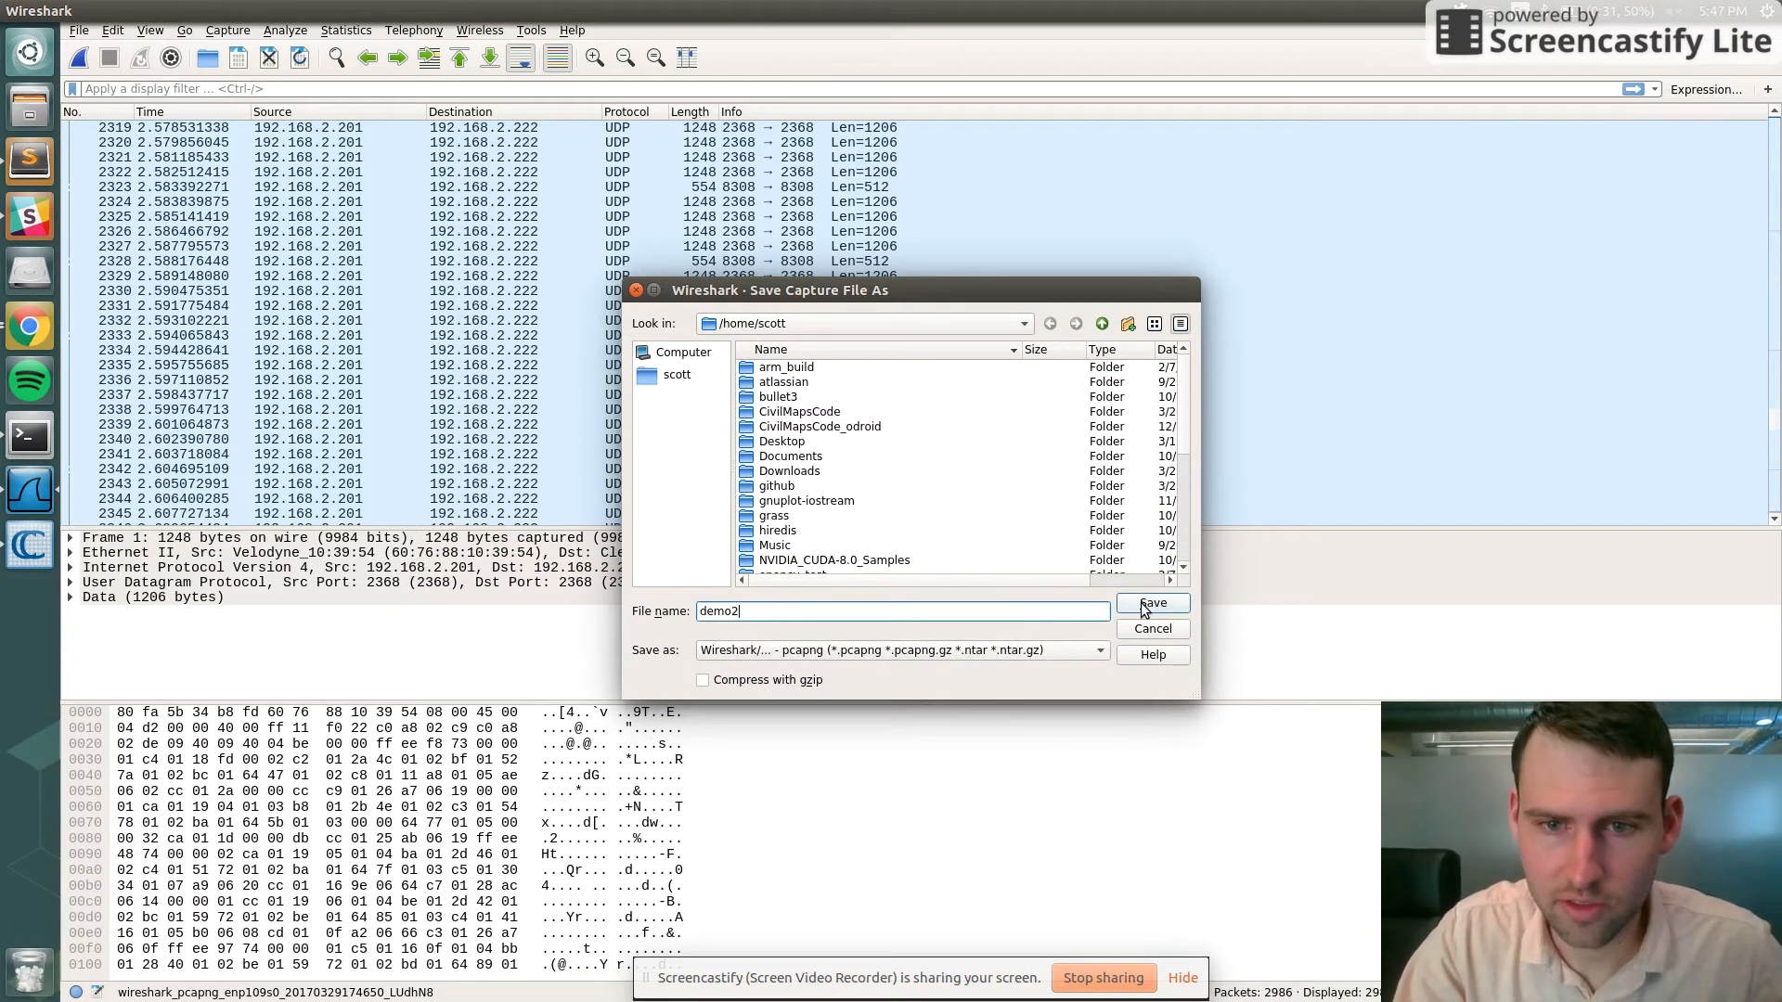
left_click(1151, 603)
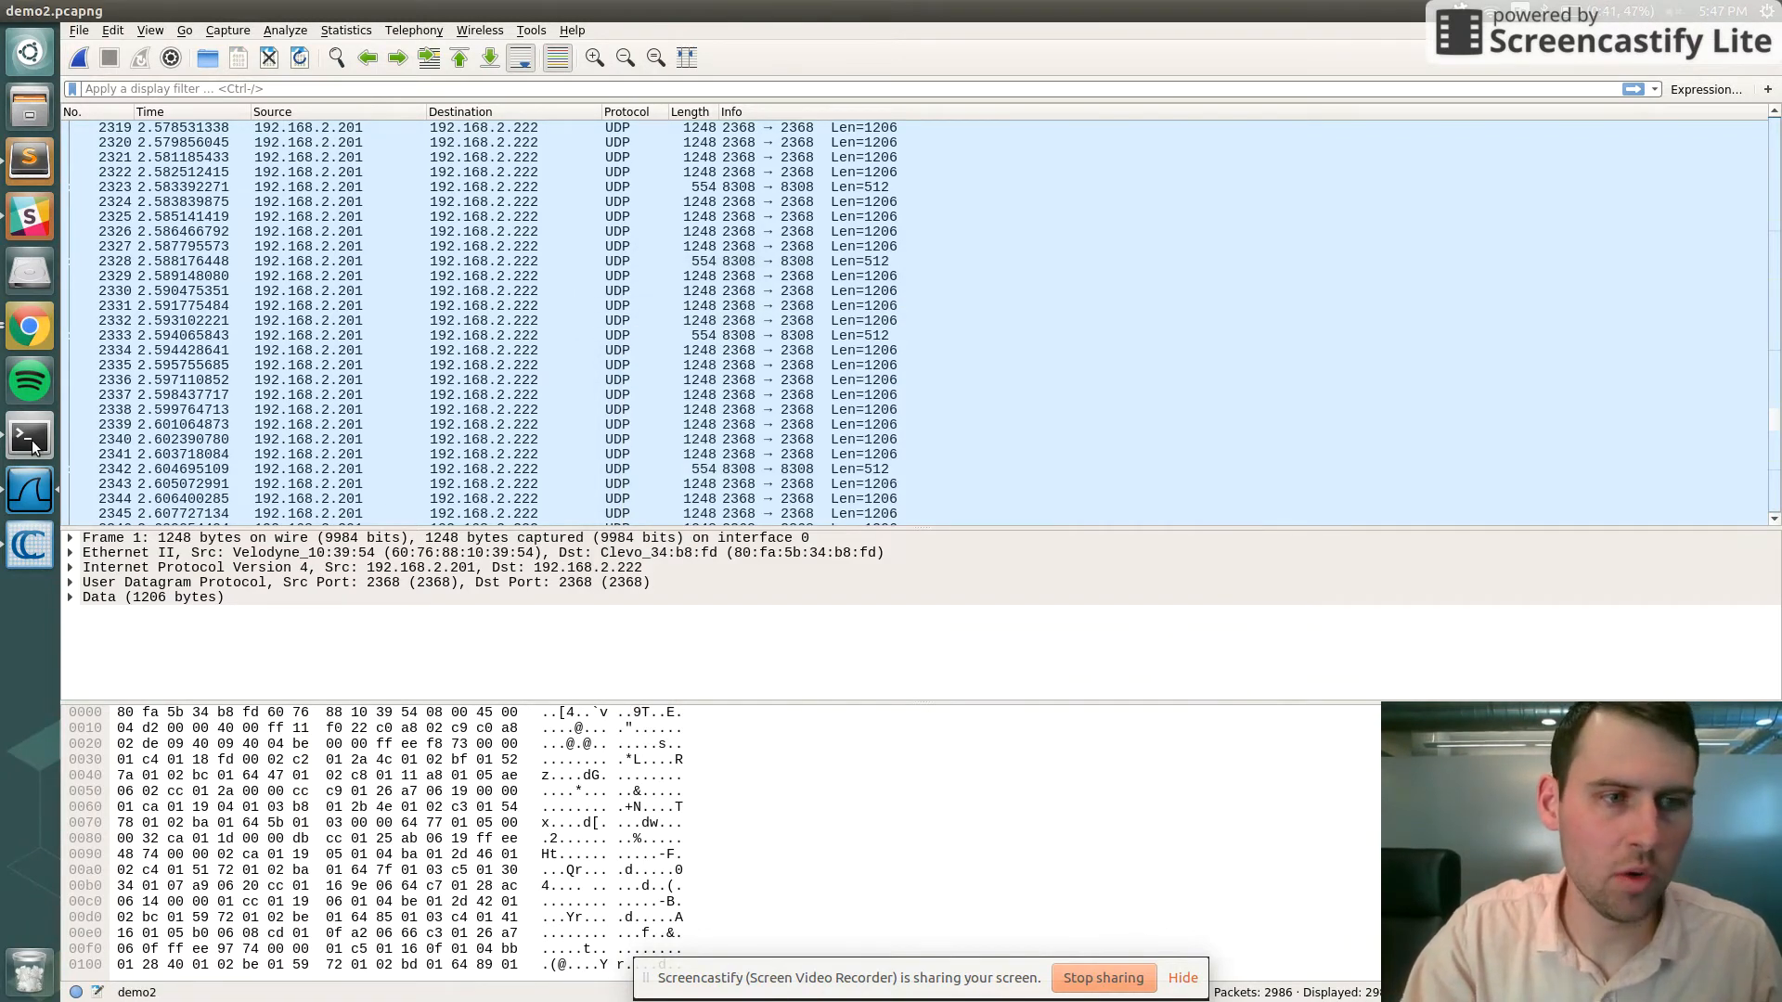
Step: Run test_laser_reader to convert ~/demo2.pcapng into output.txt, then peek at the file with head
left_click(27, 437)
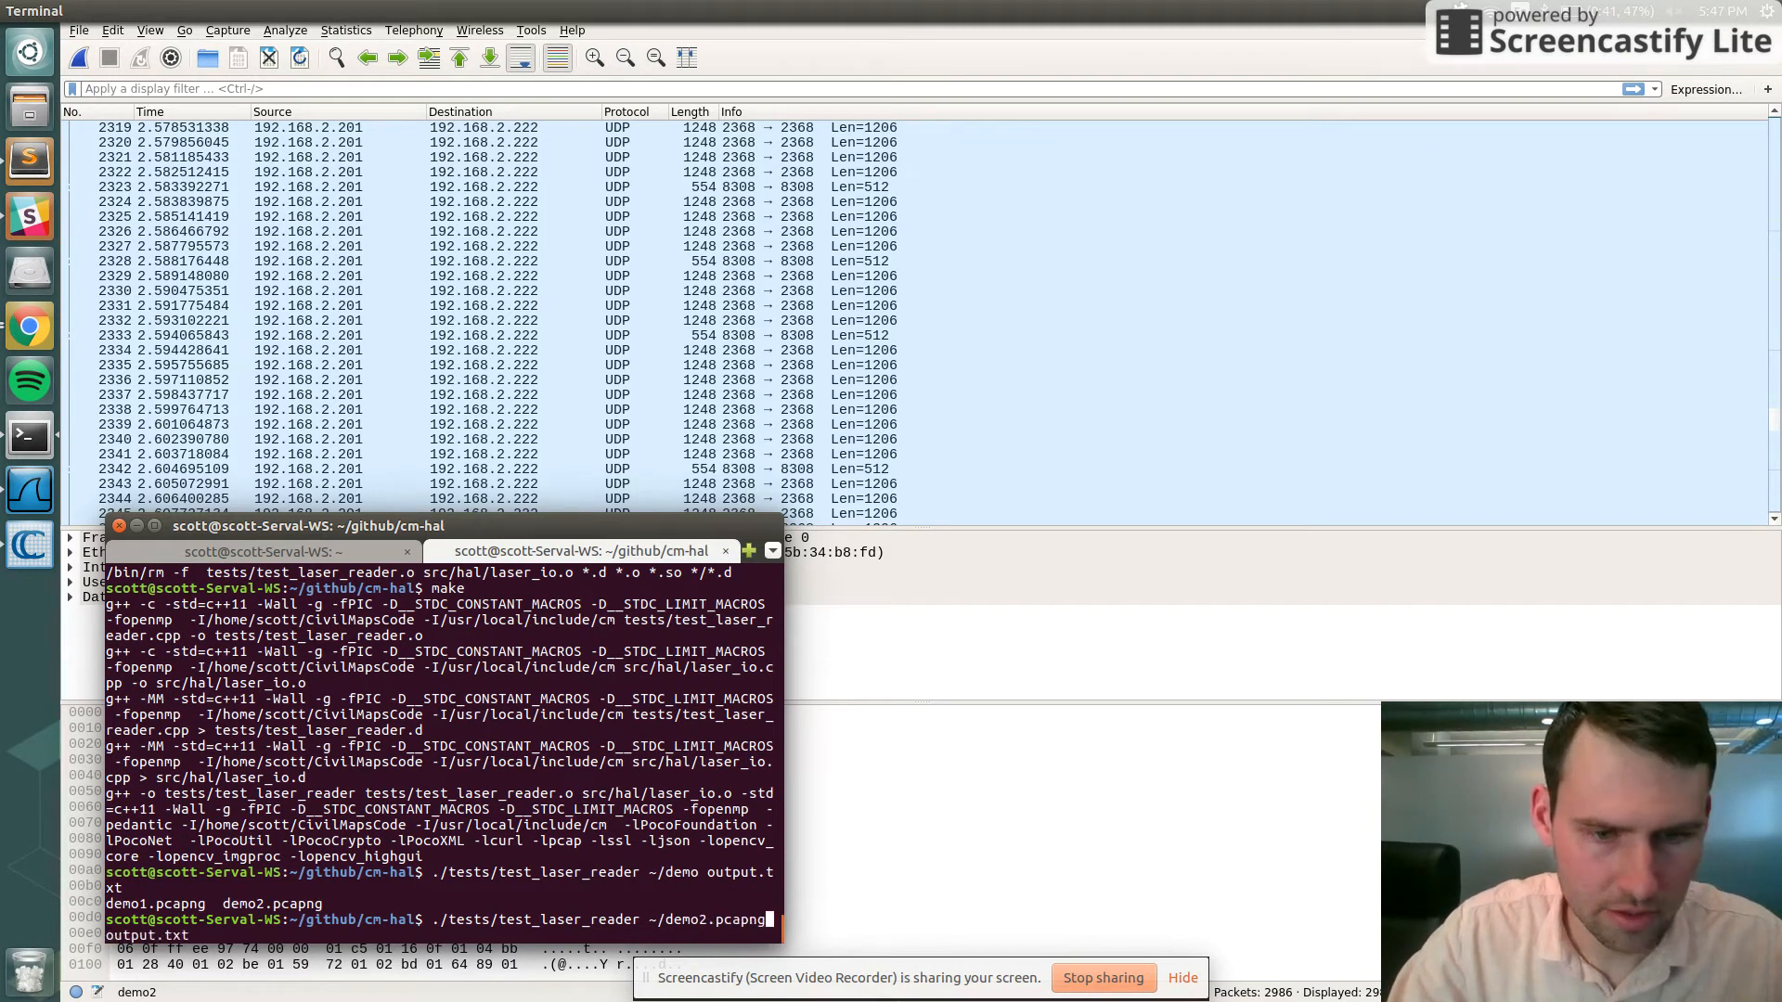
key("Return")
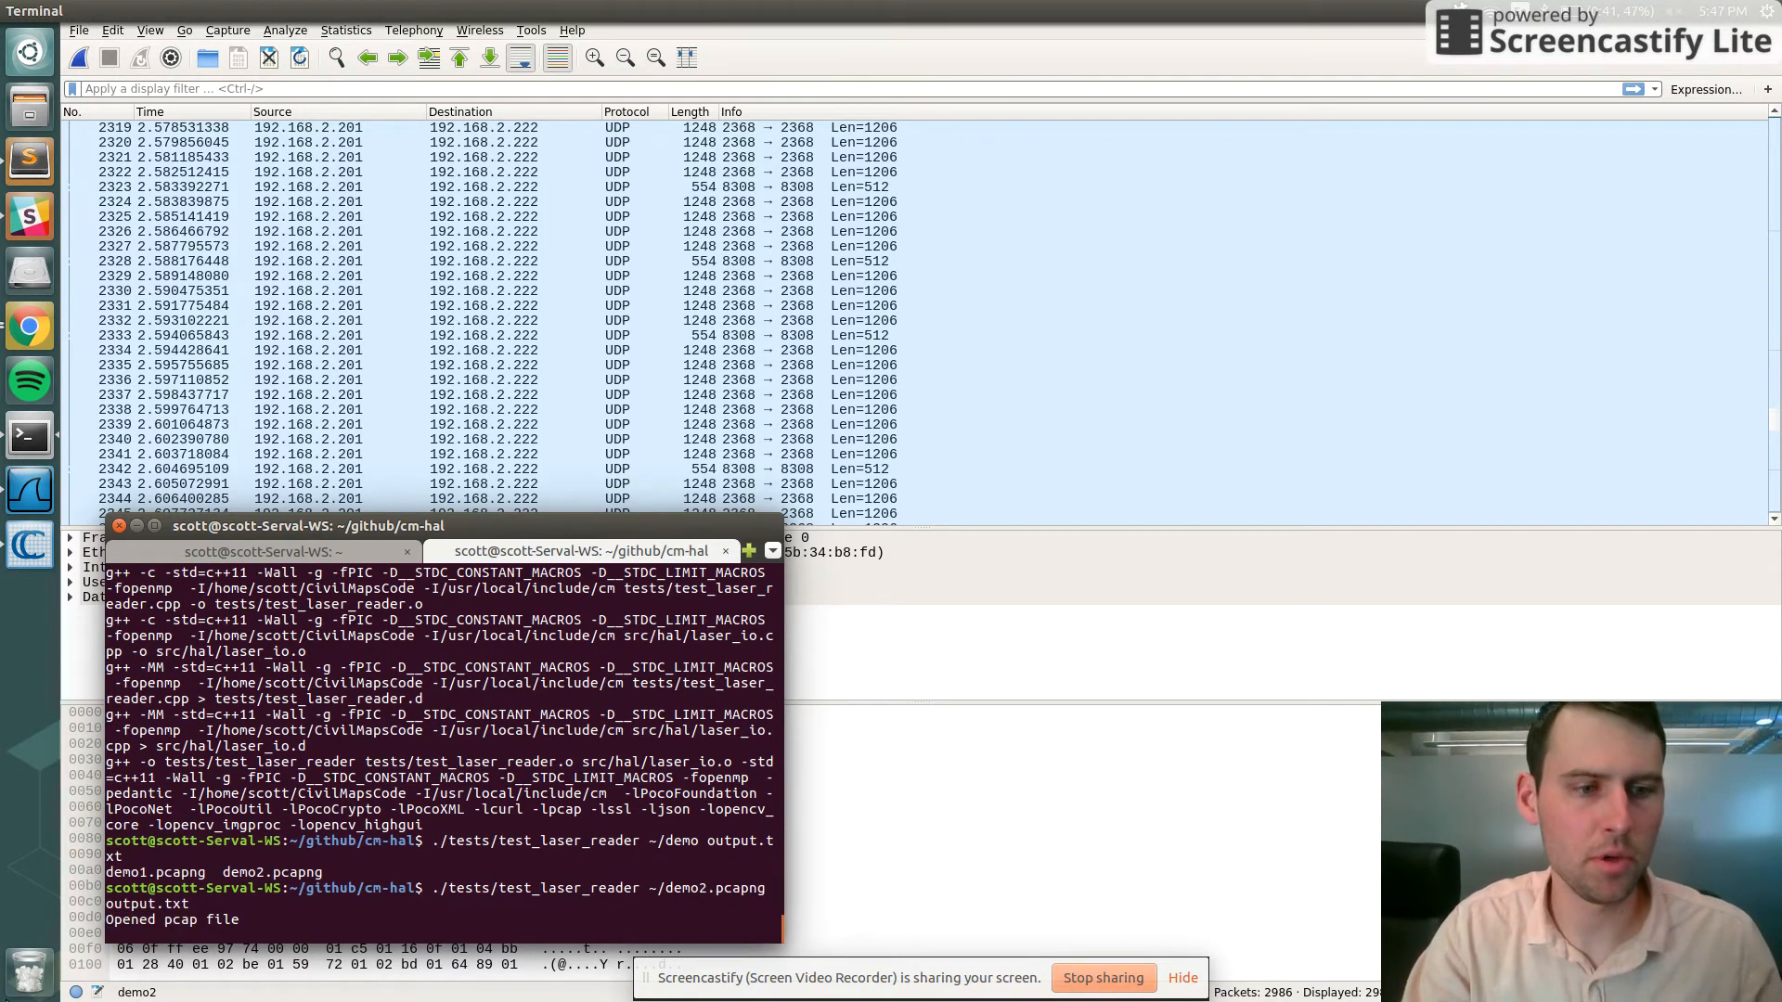
key("Return")
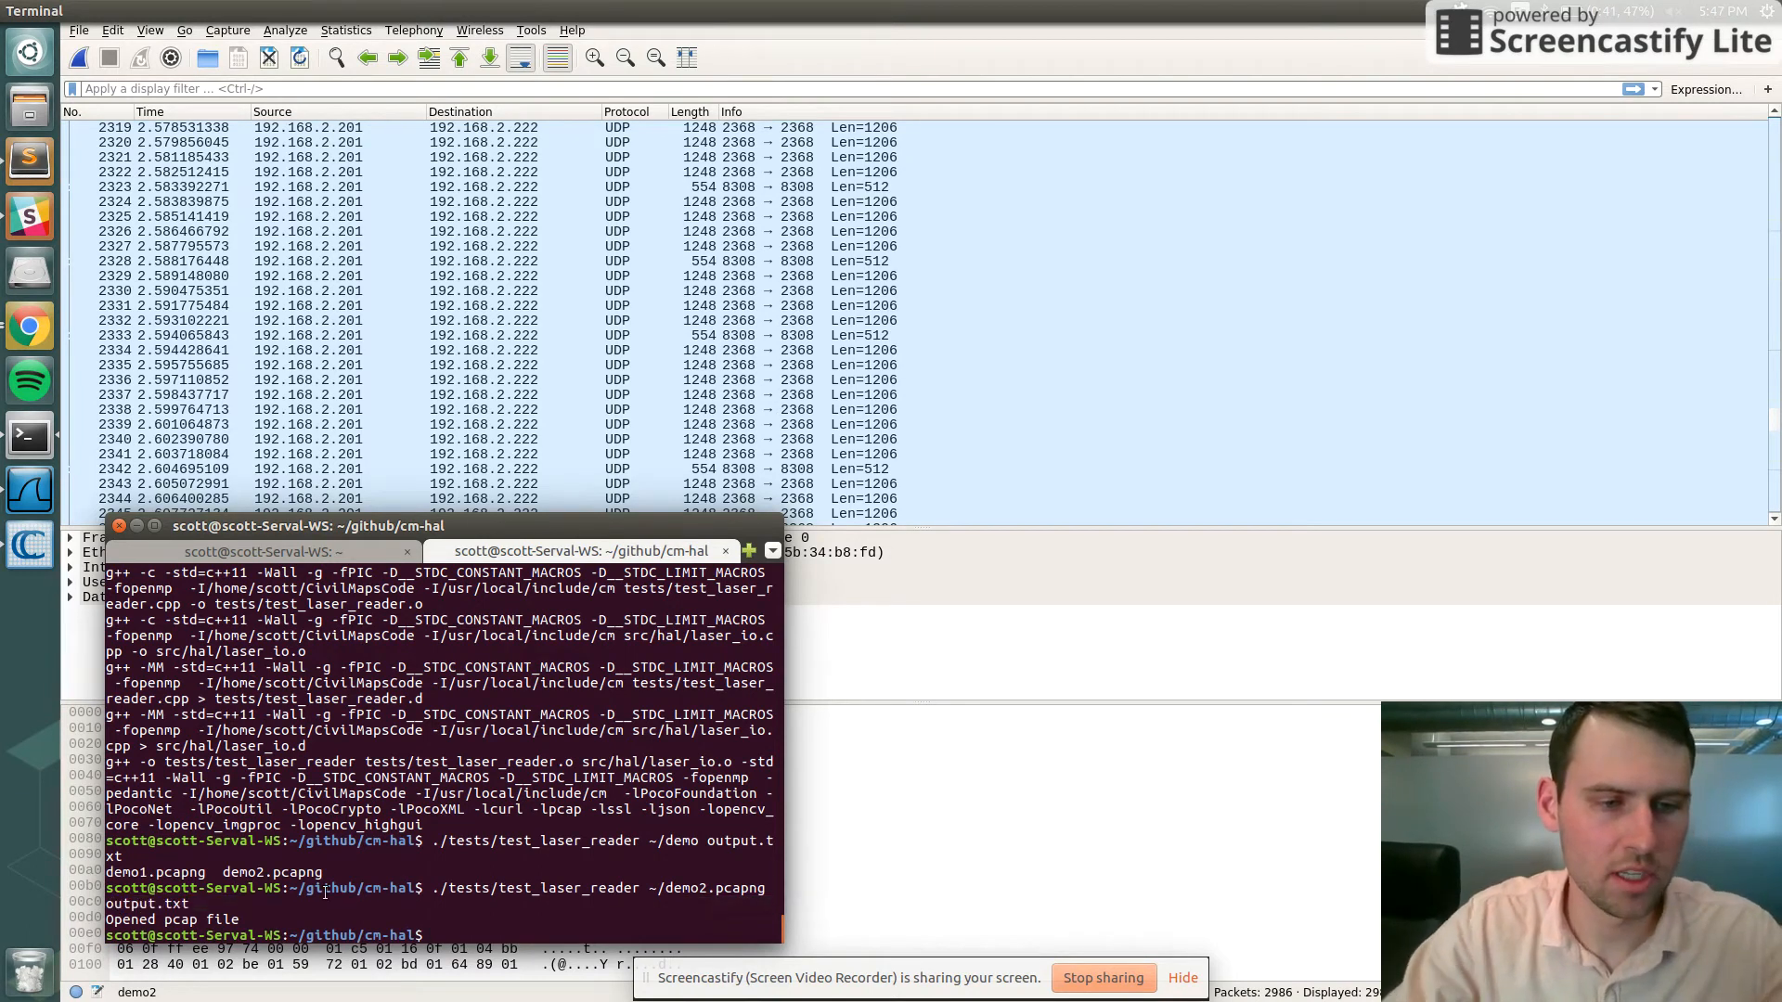
type("head o")
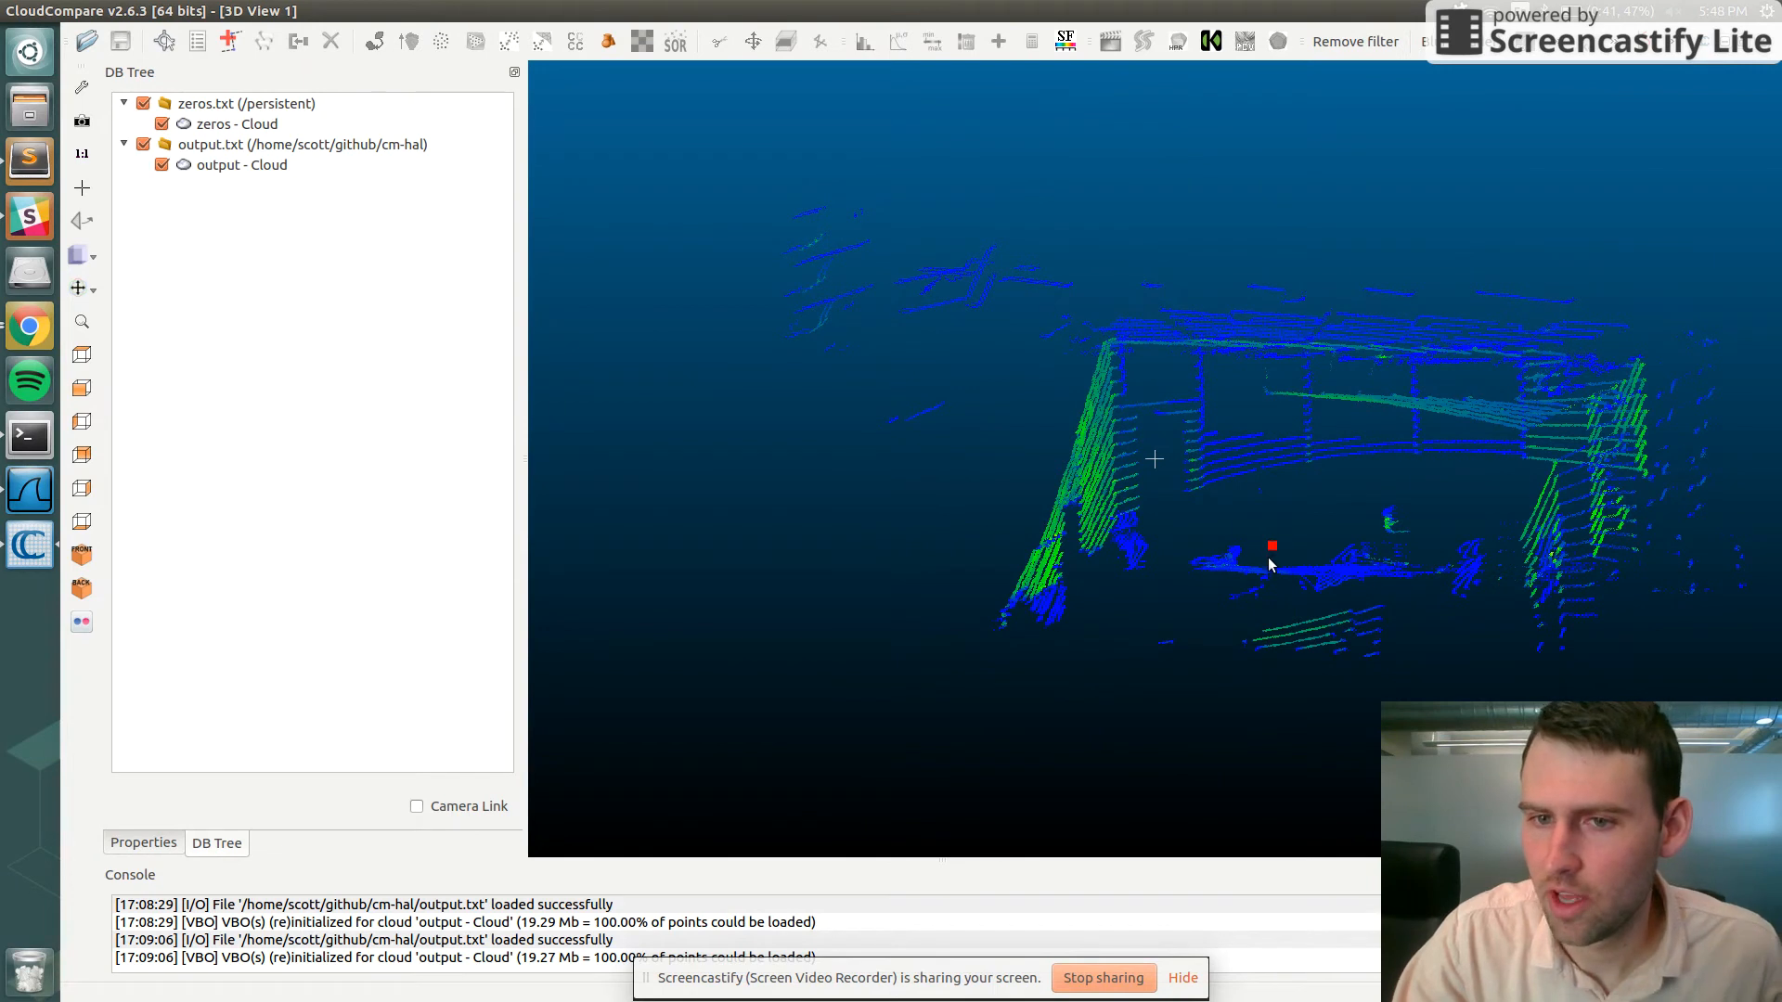
mouse_move(1292, 573)
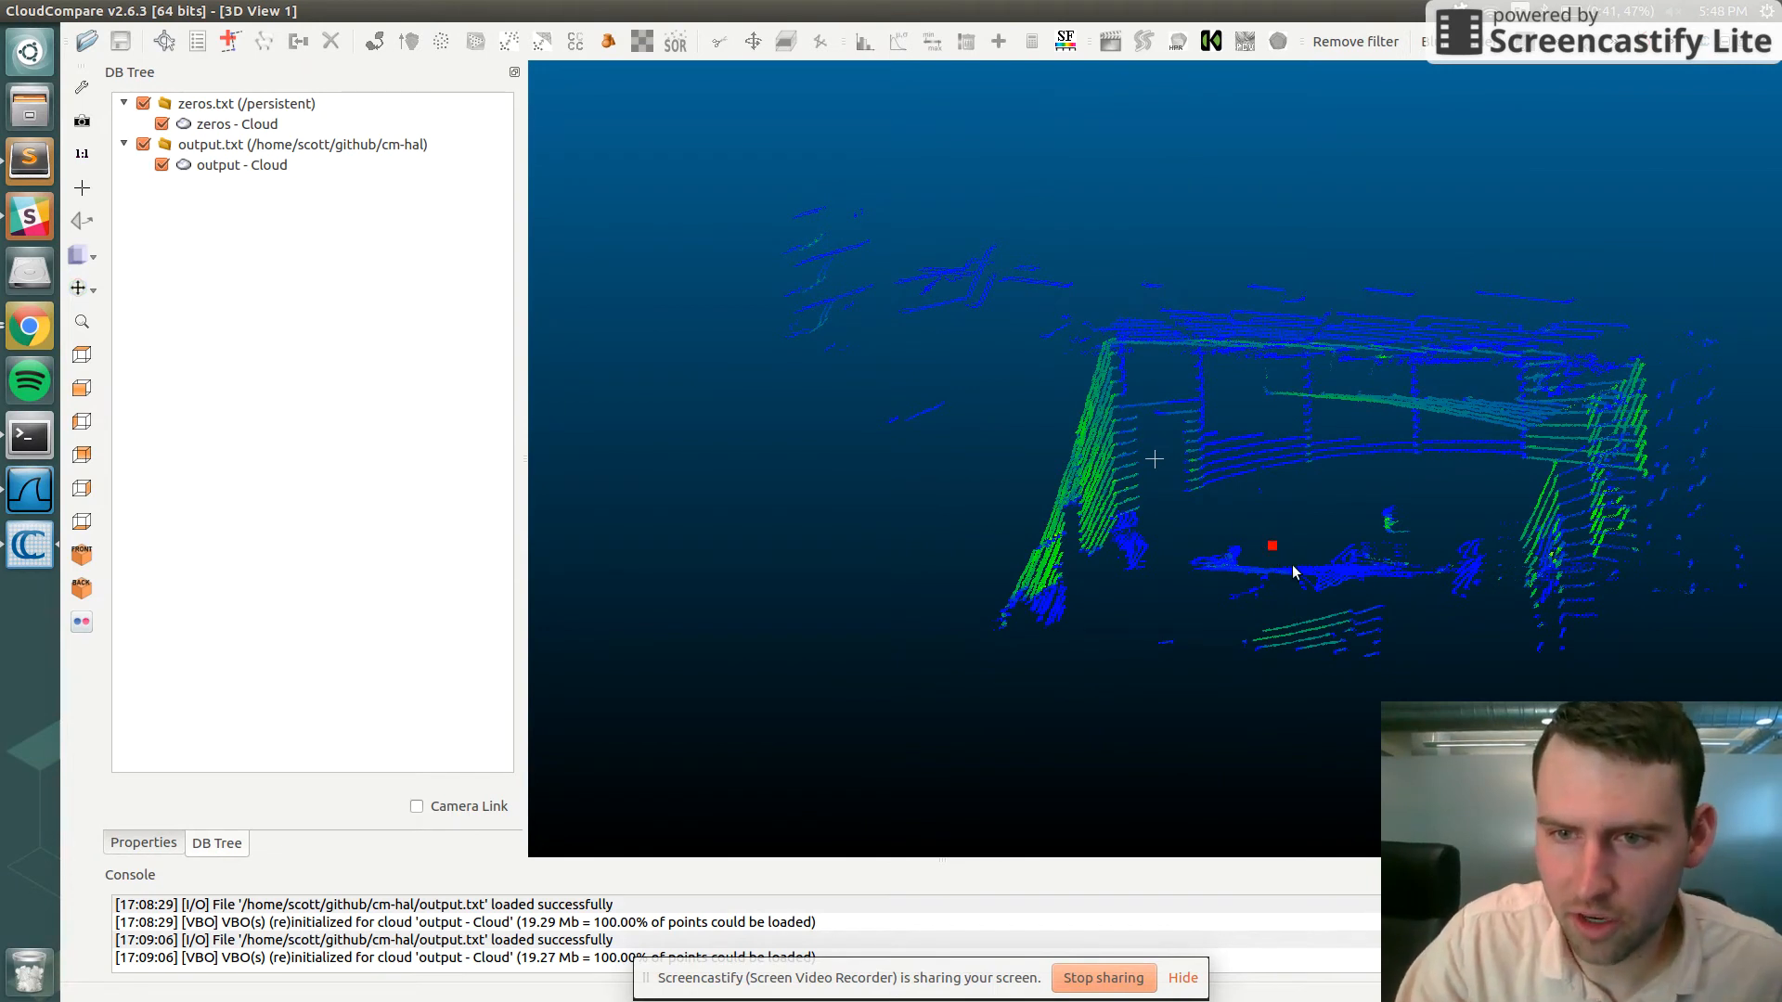
mouse_move(1272, 402)
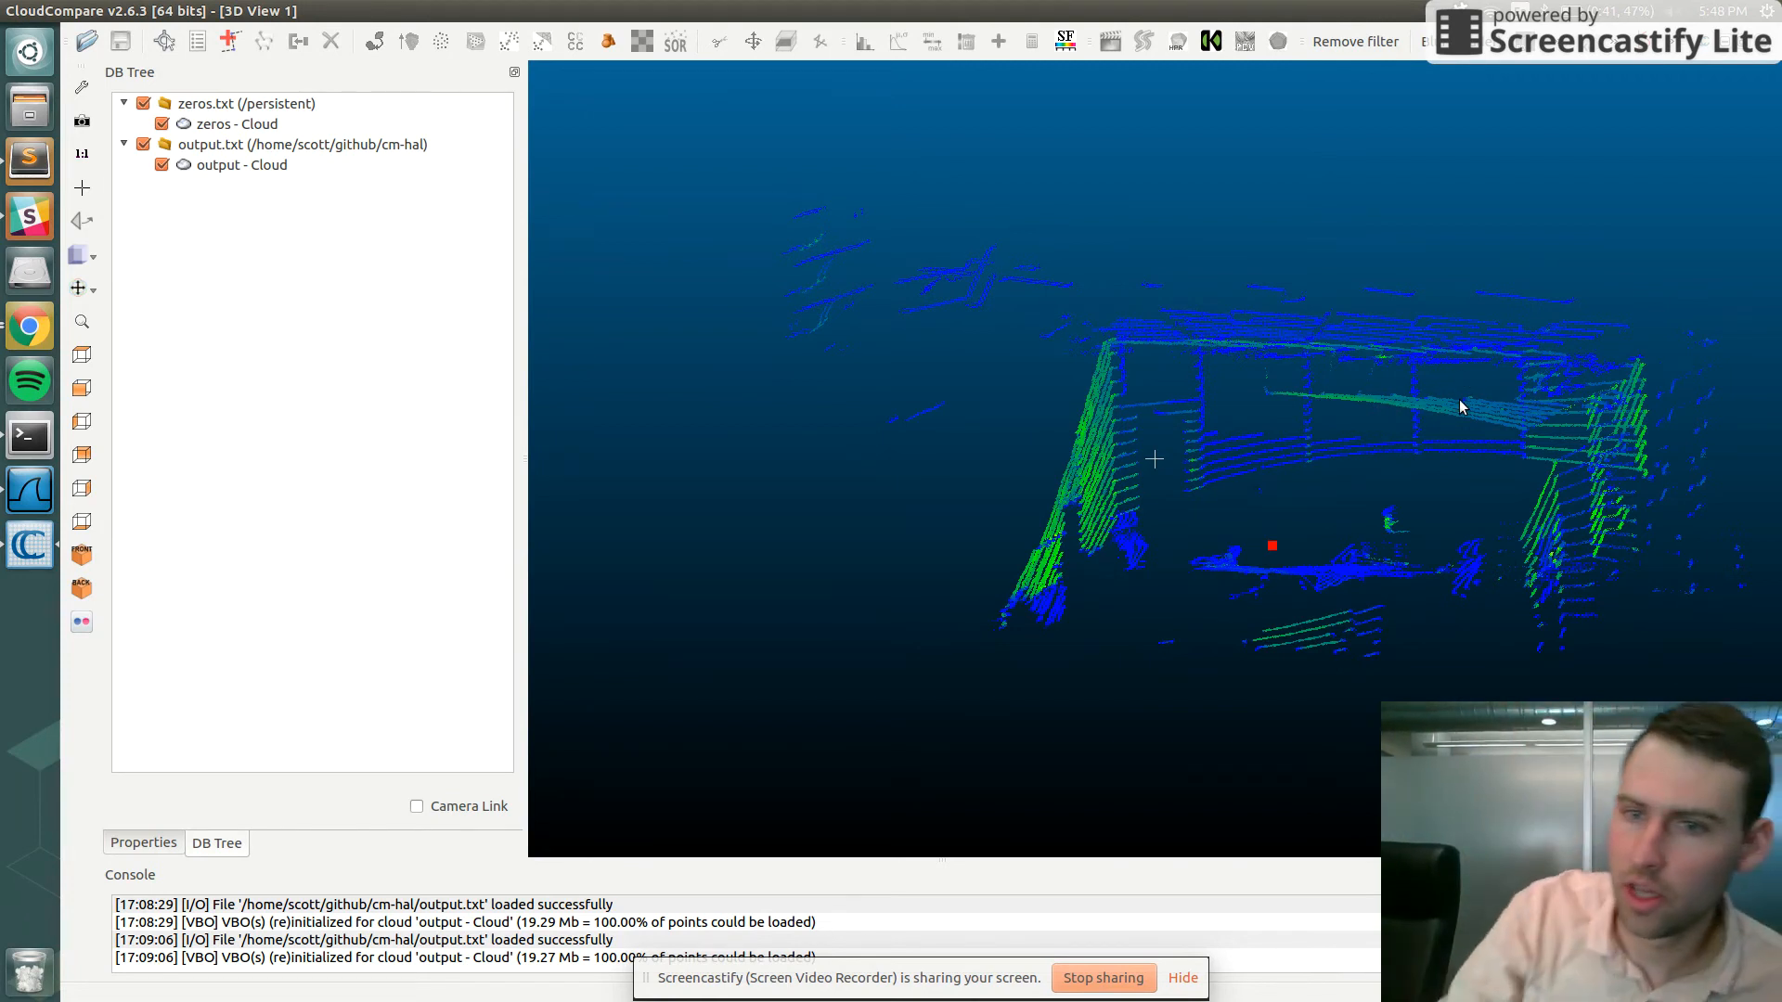
mouse_move(1193, 477)
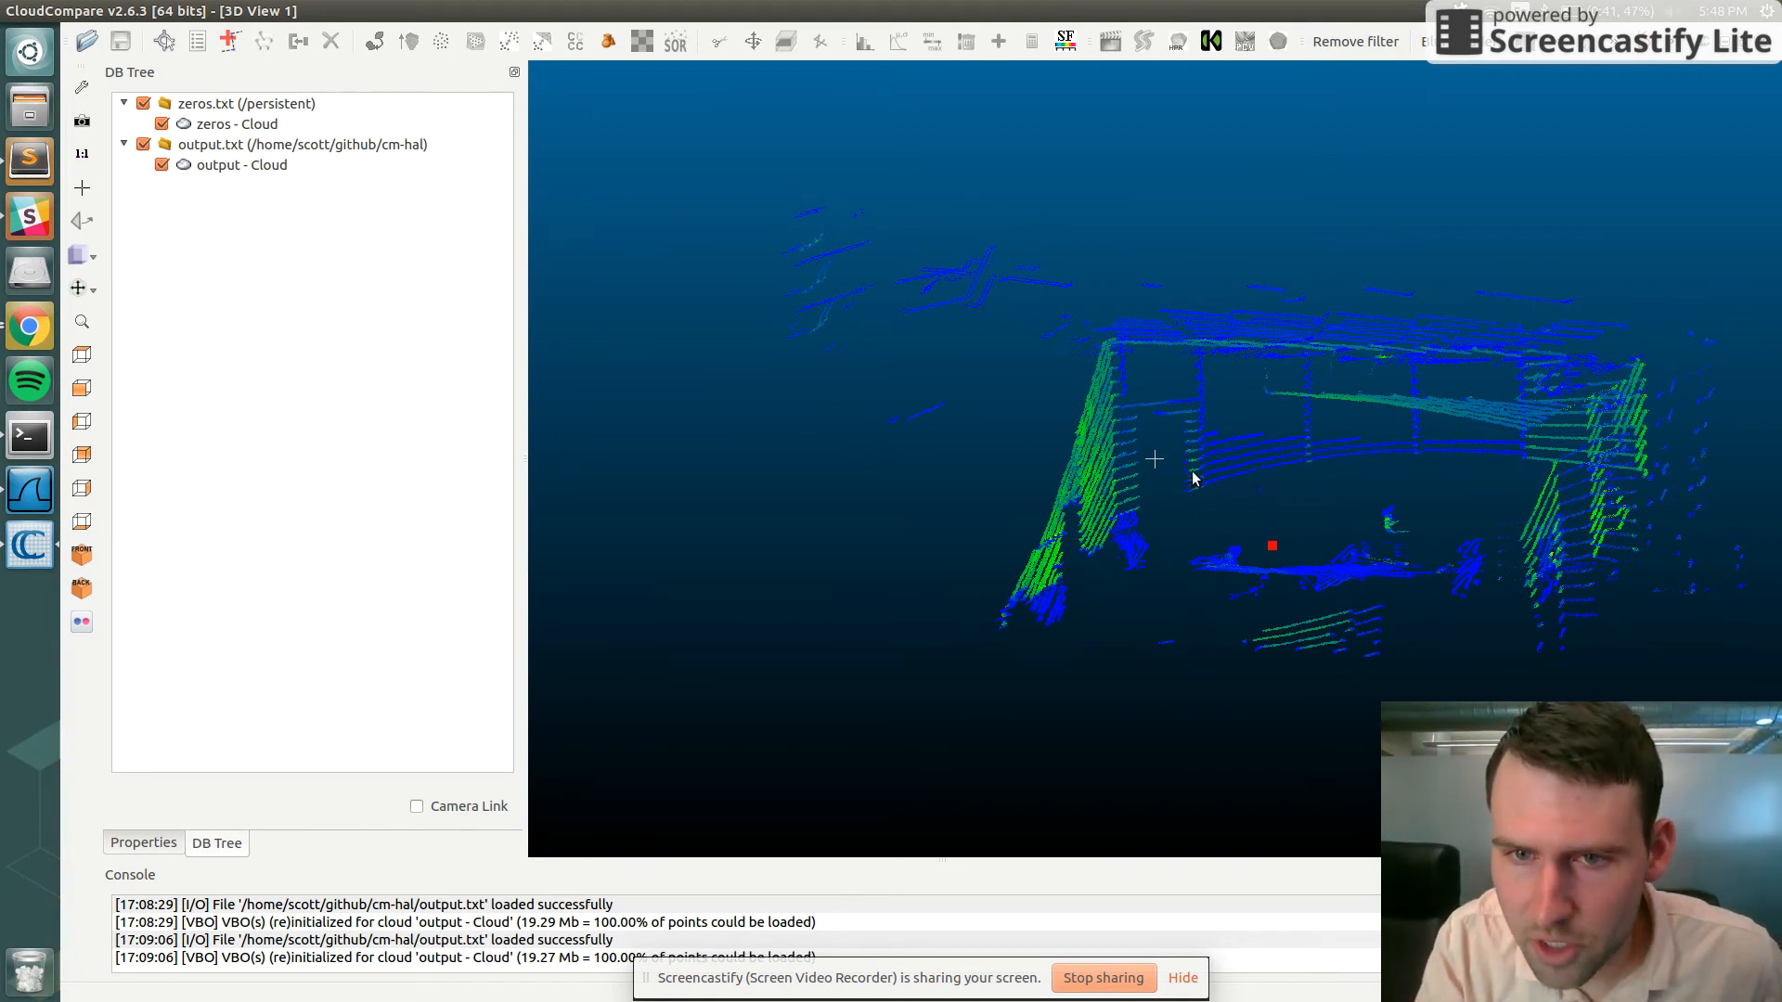
mouse_move(1155, 512)
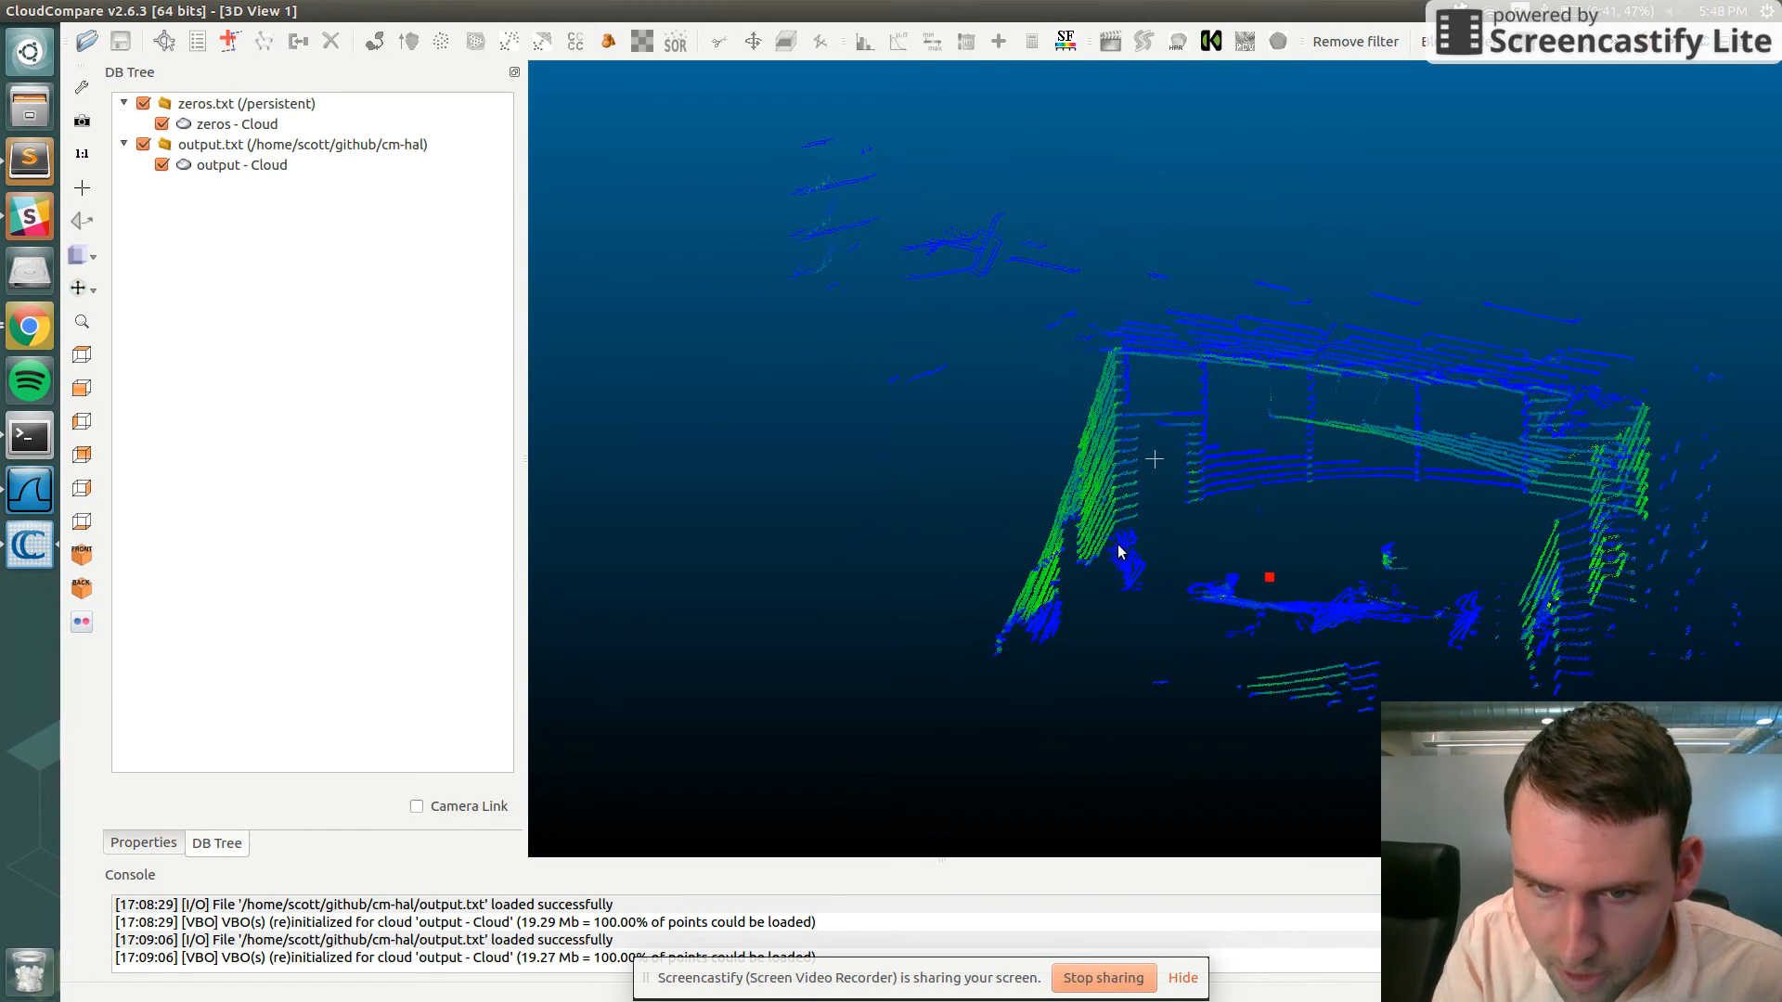
mouse_move(1438, 608)
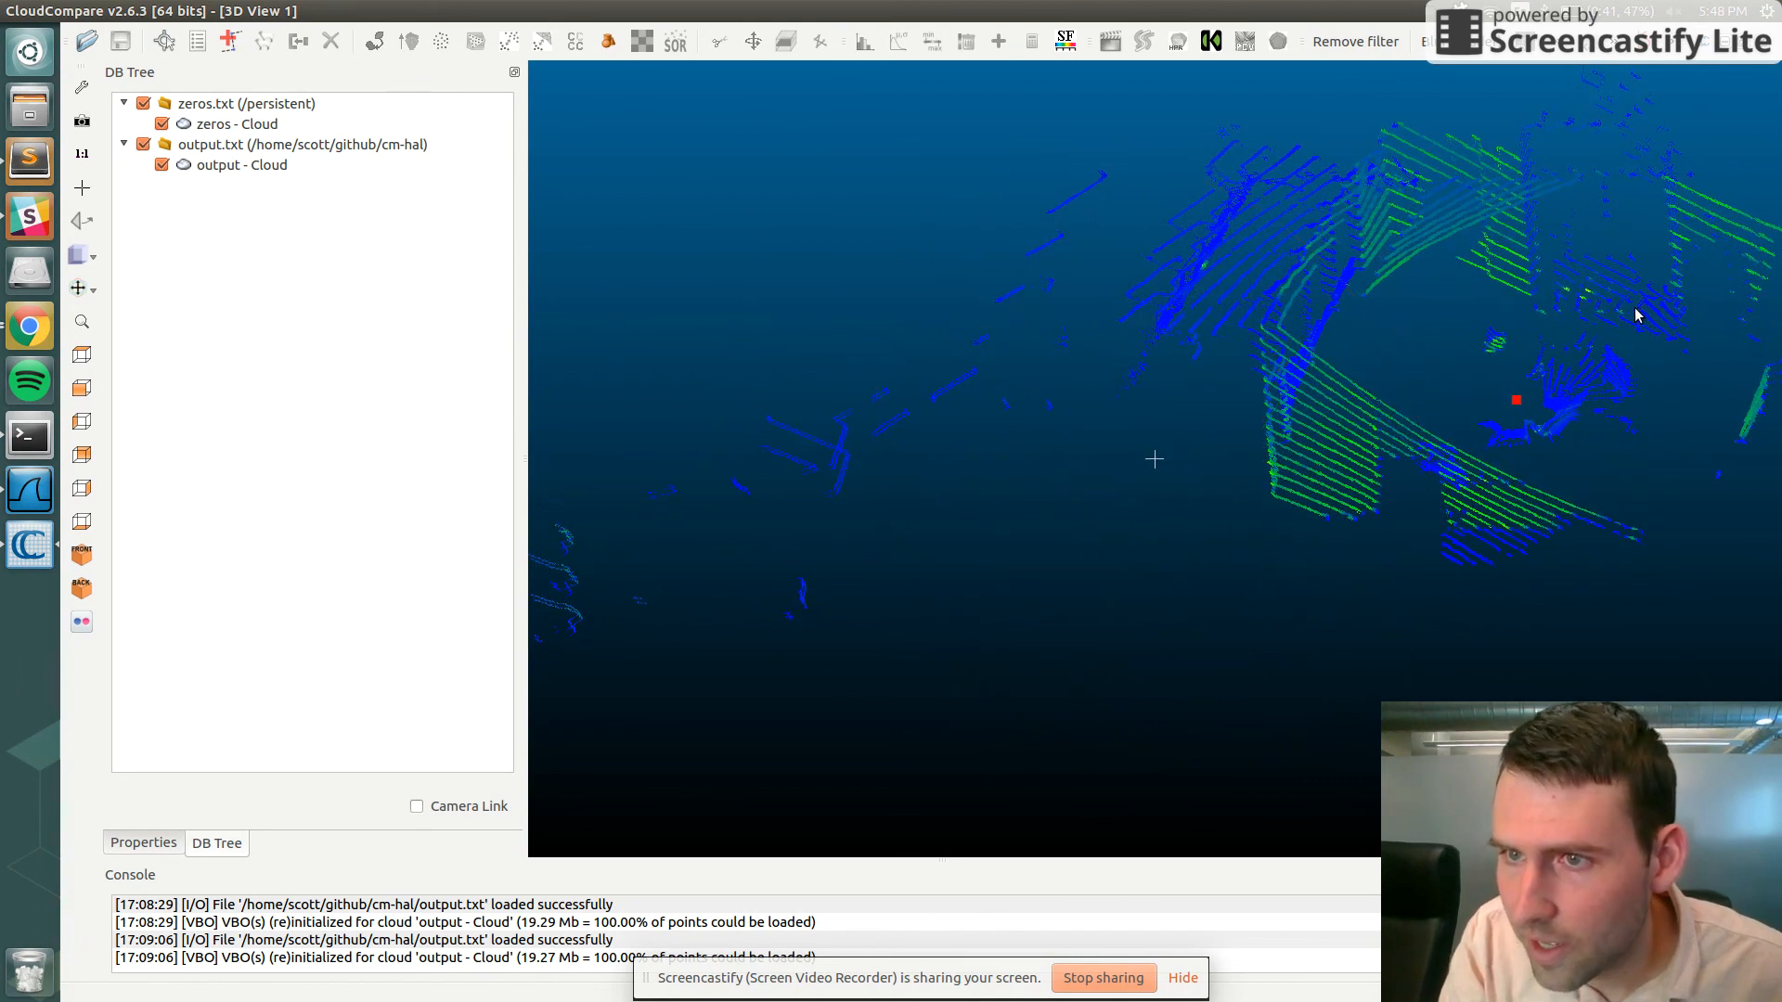
mouse_move(1599, 304)
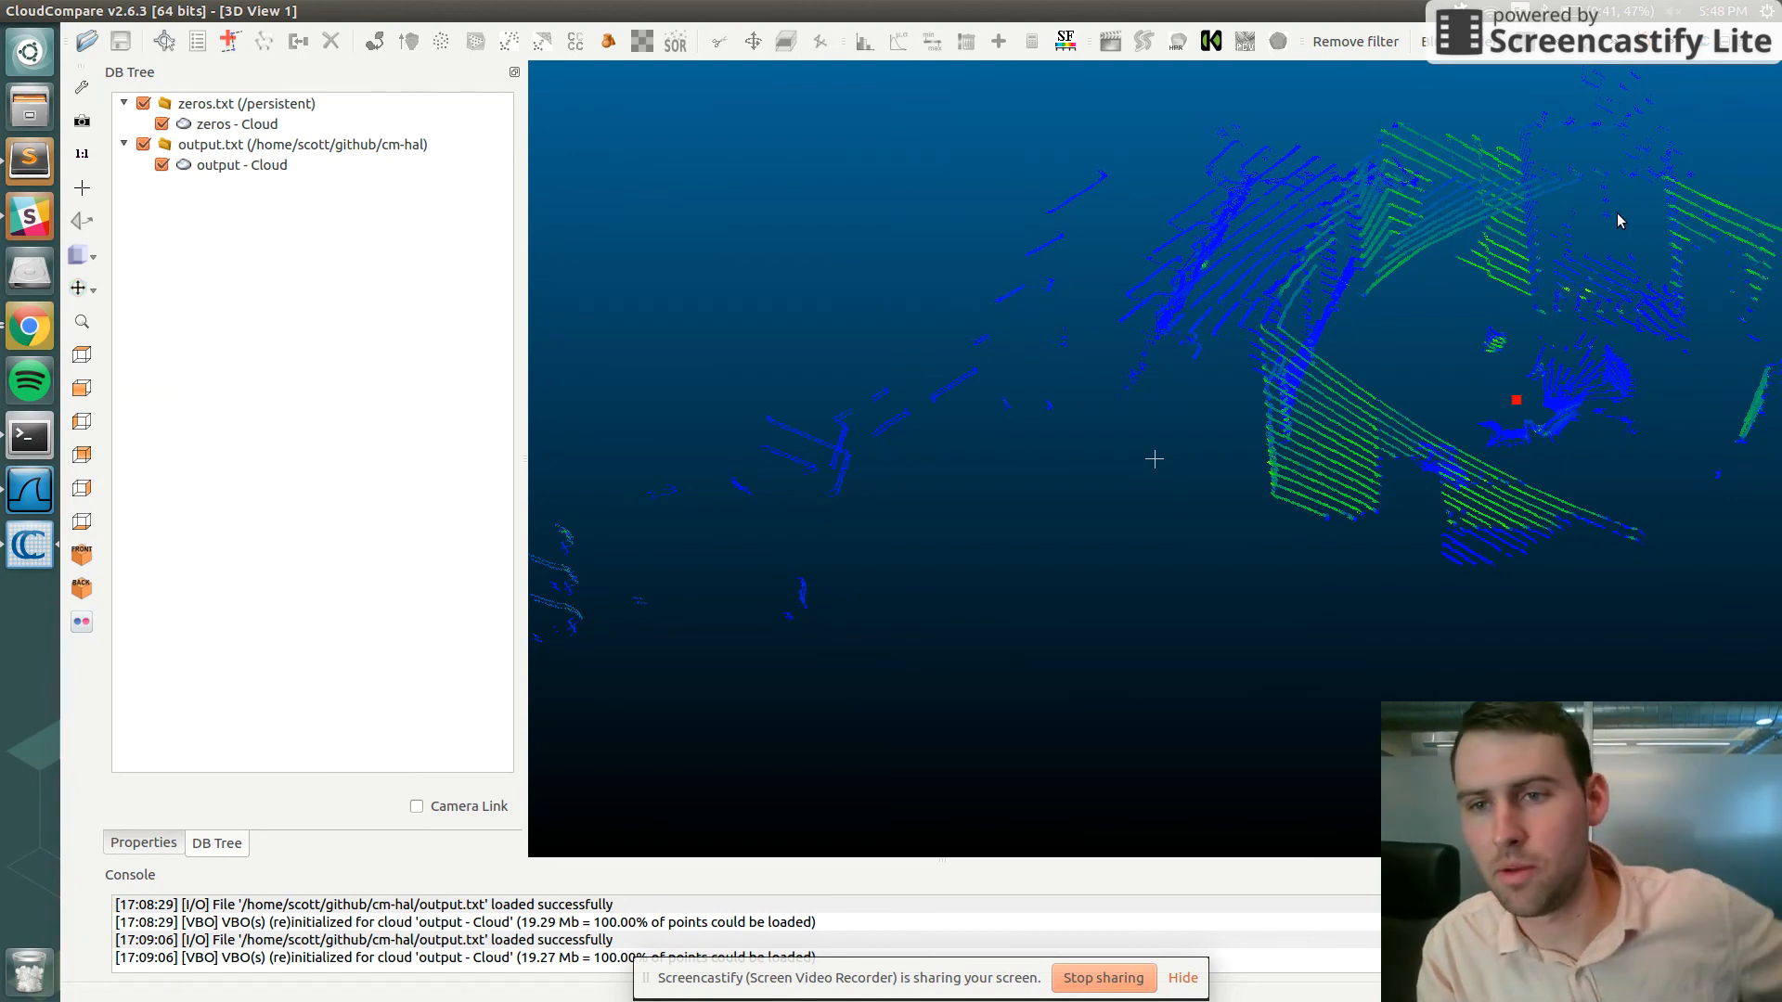
mouse_move(1649, 274)
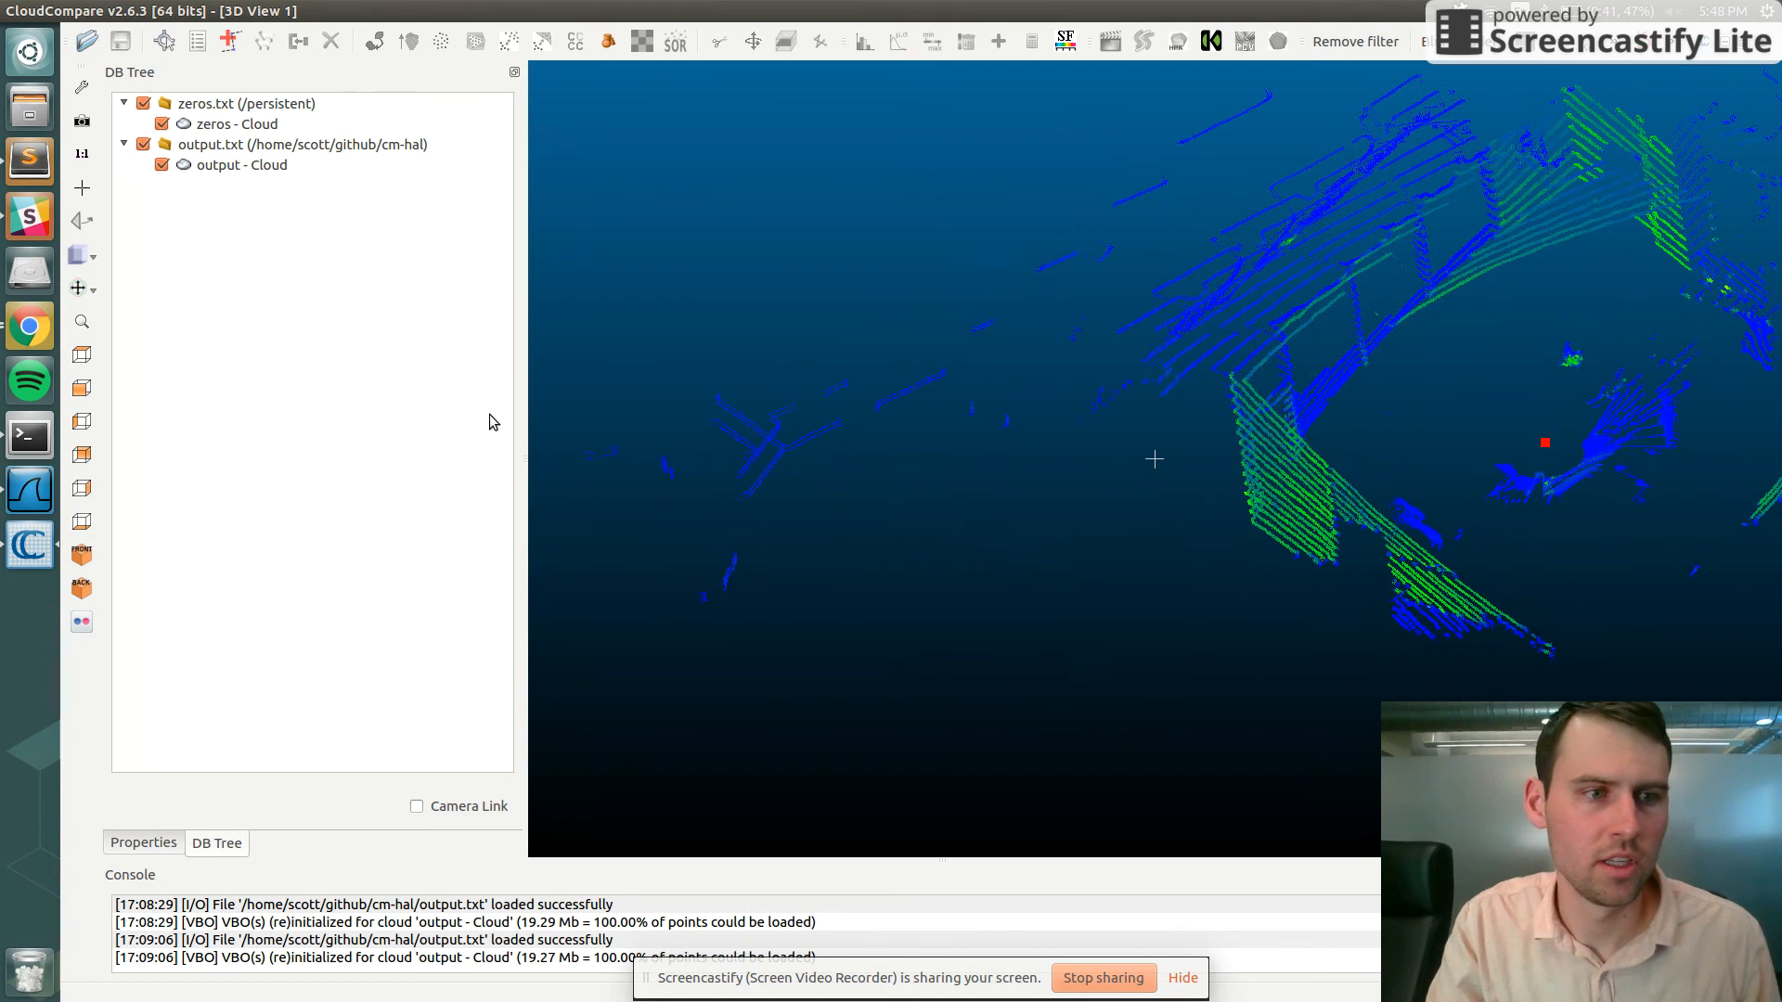
mouse_move(31, 364)
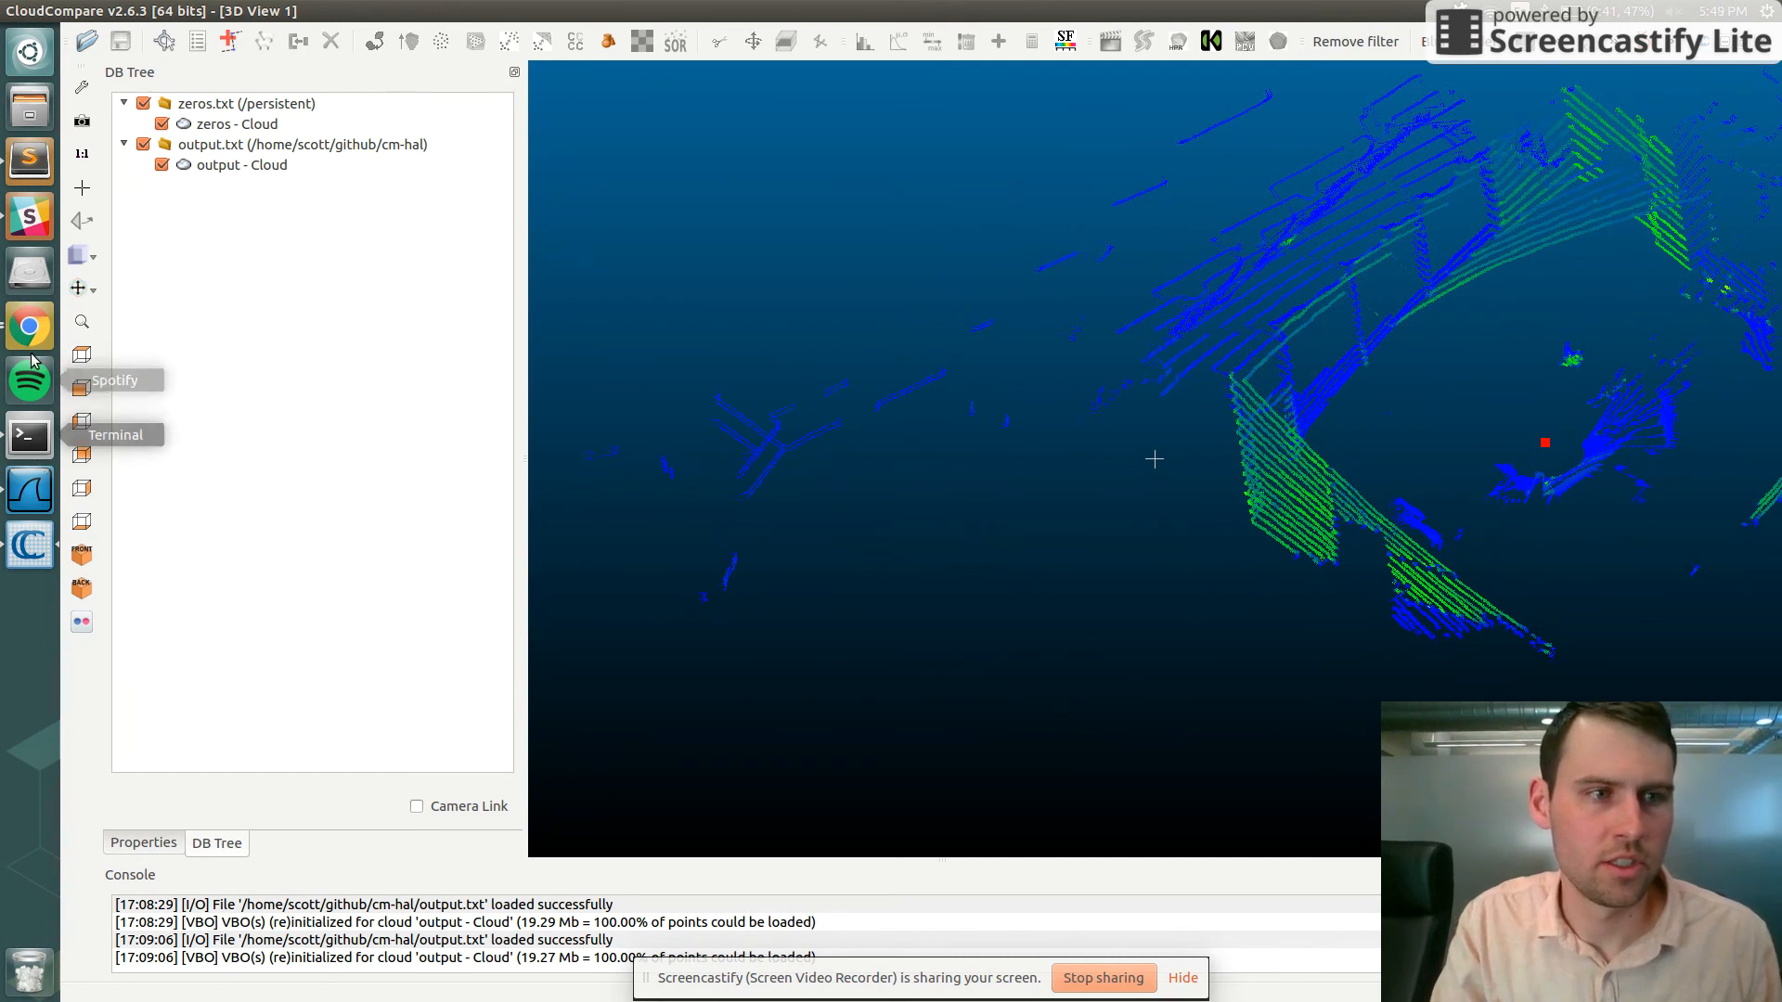